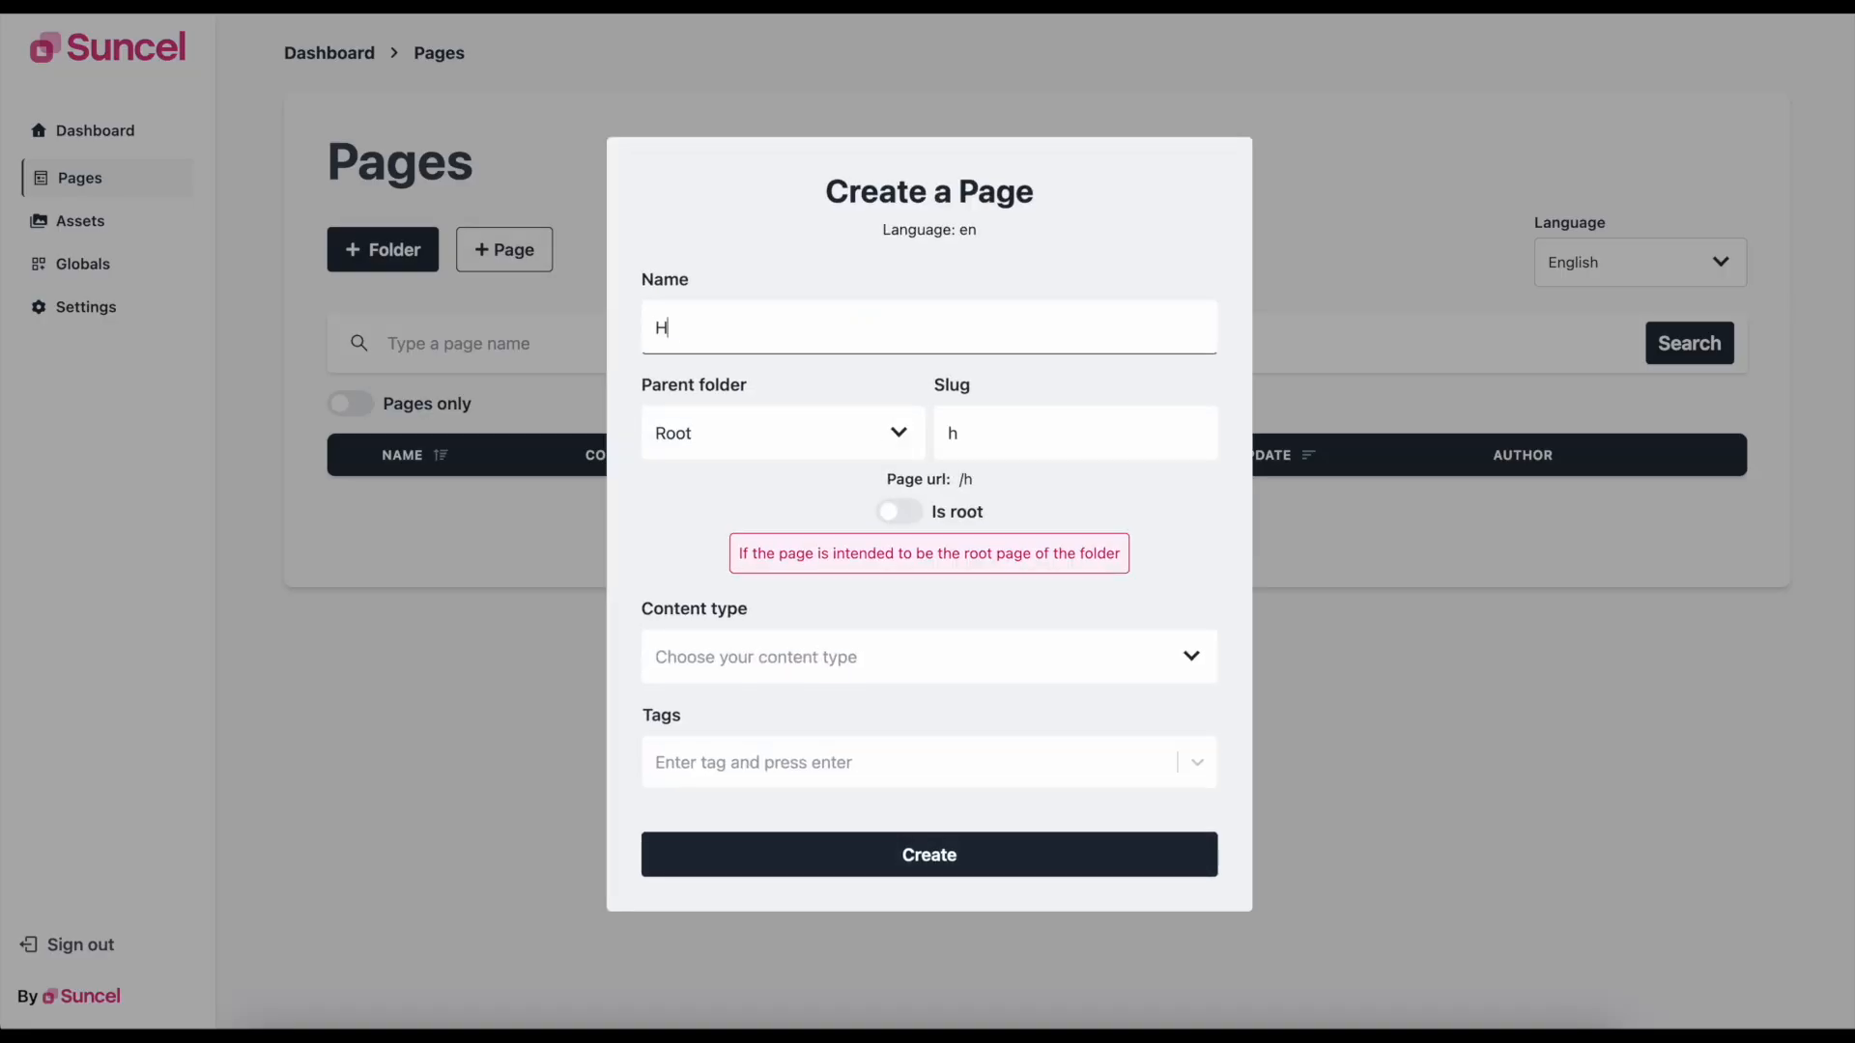
# Open the Blog folder's My first article page in the visual page builder.
pyautogui.click(381, 249)
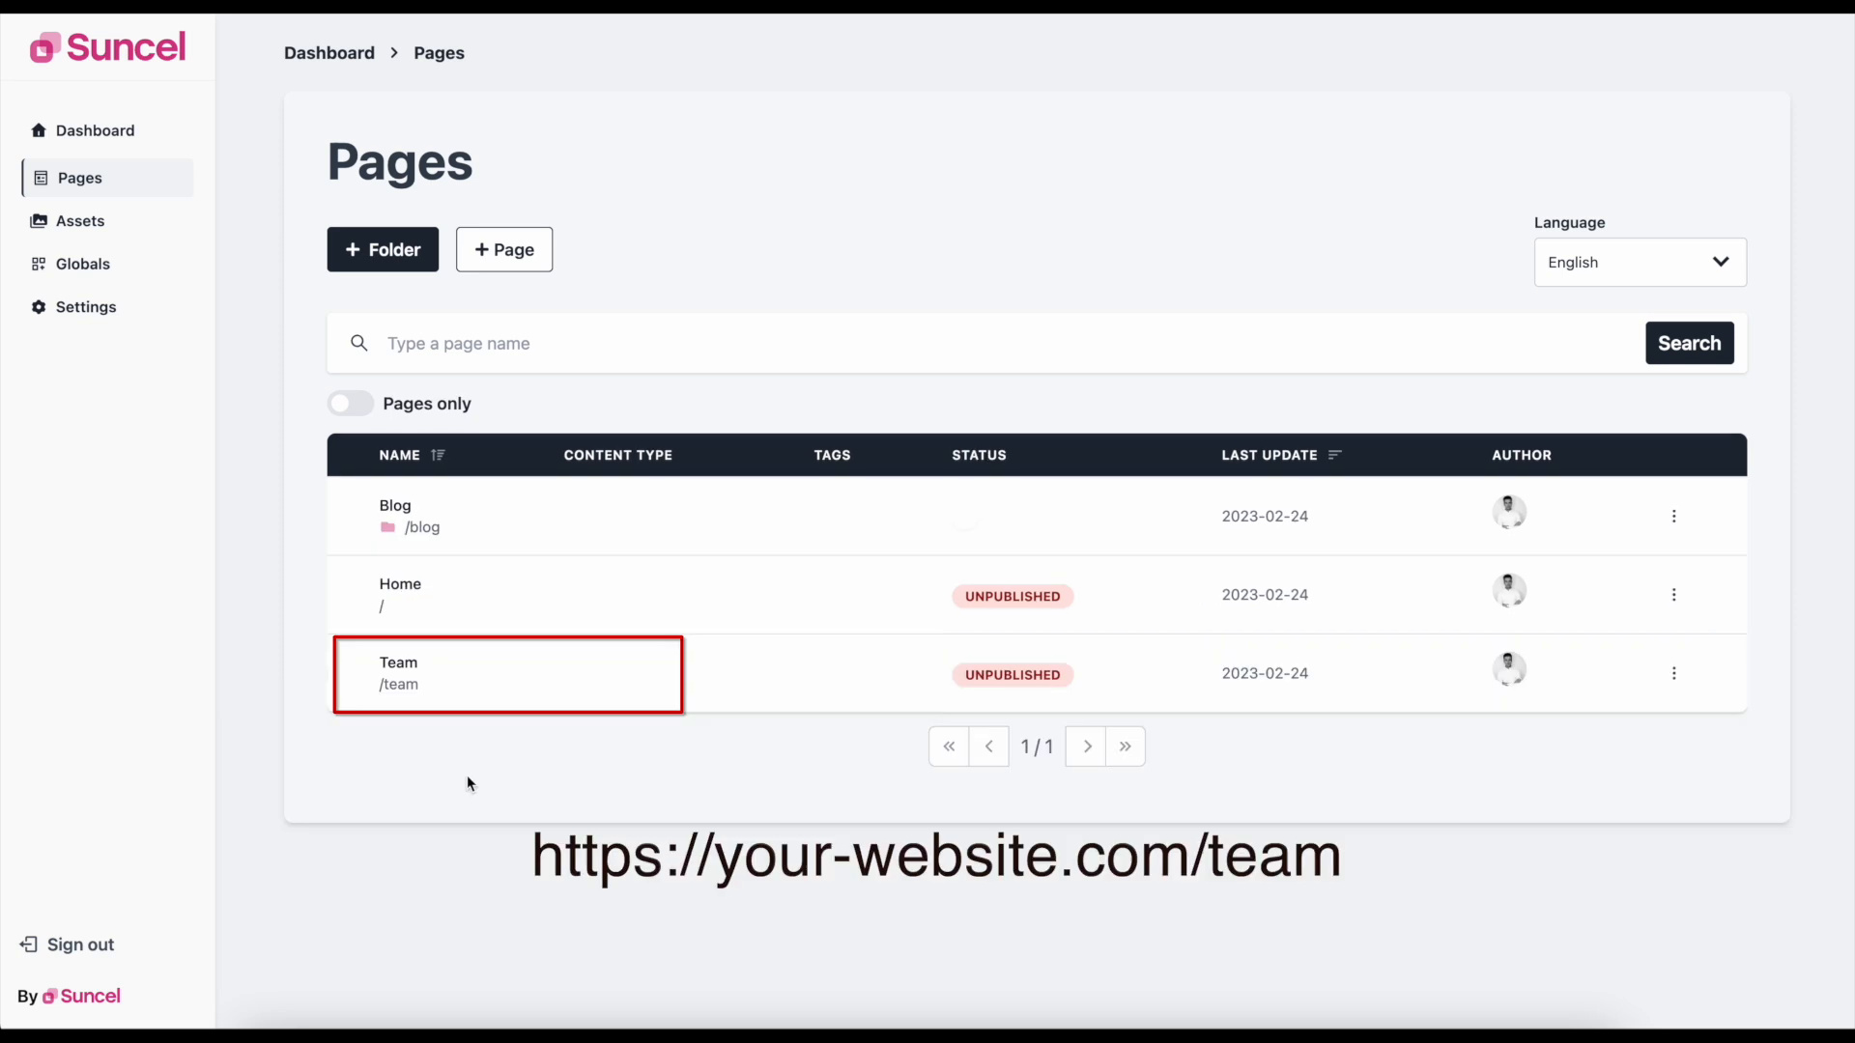
pyautogui.click(394, 516)
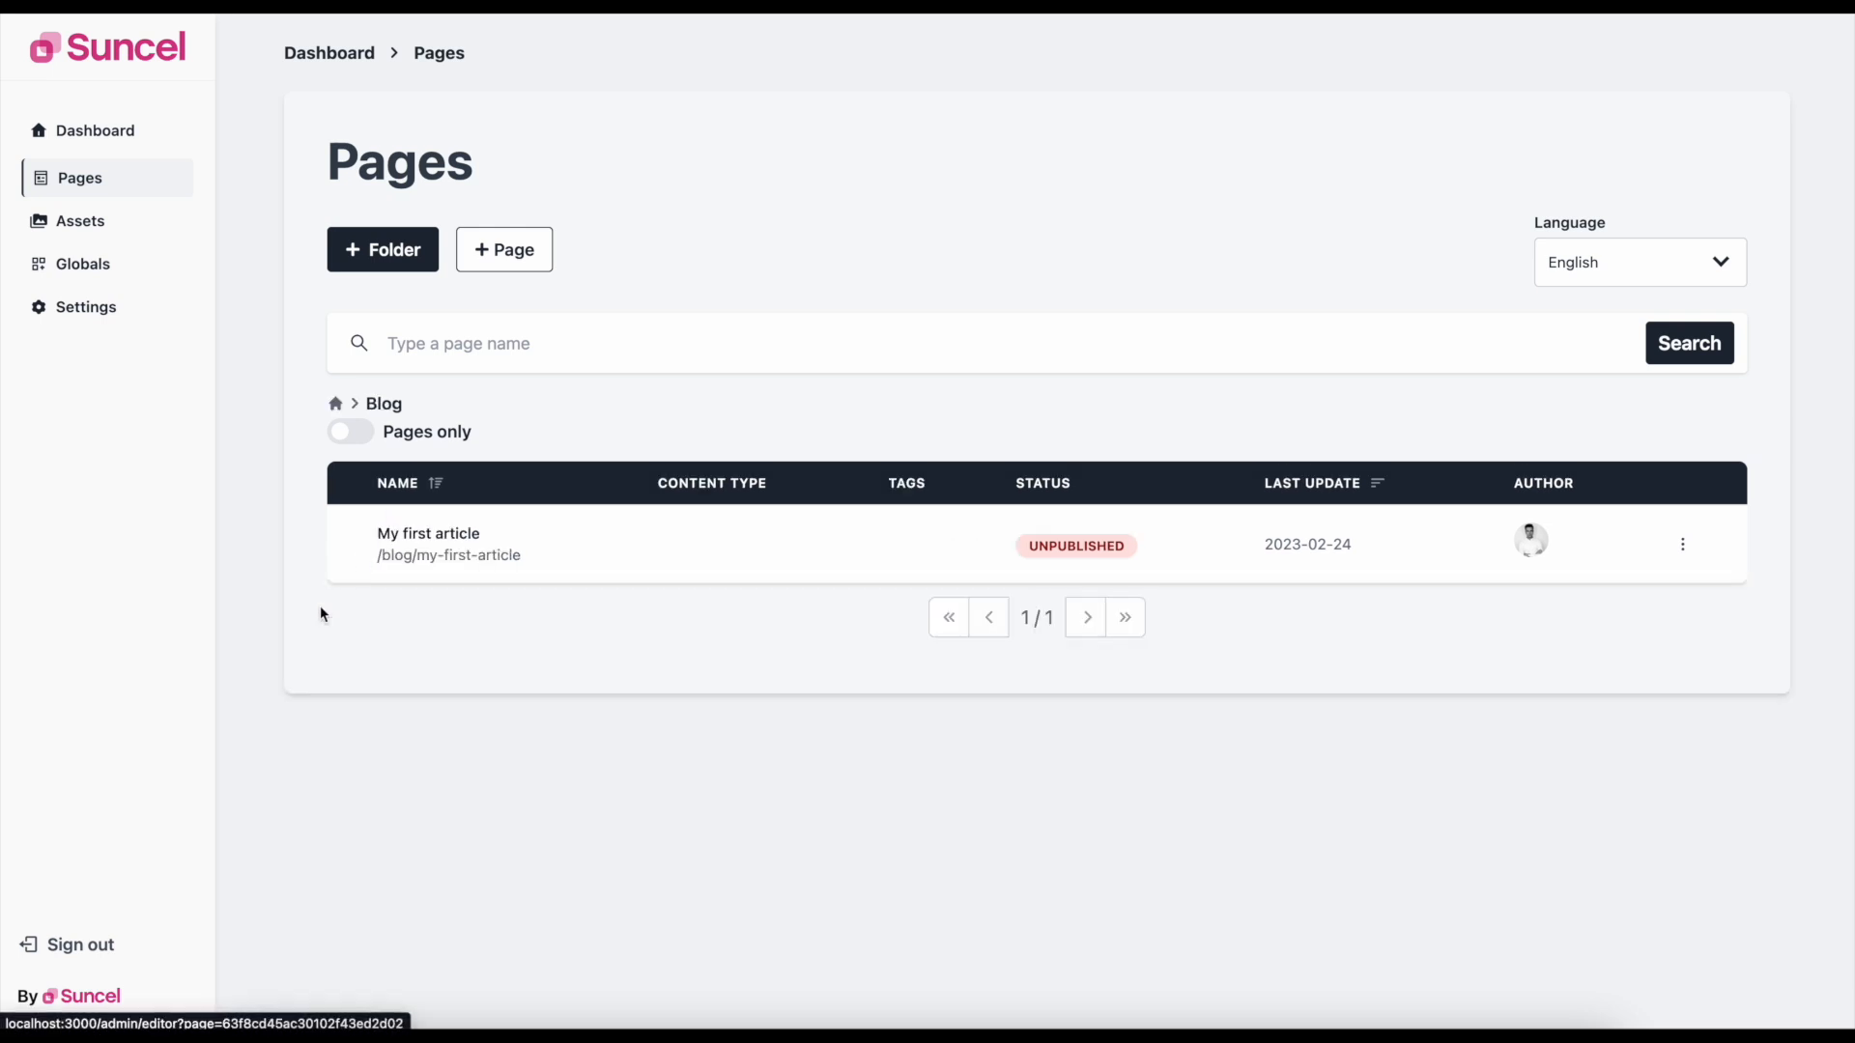
pyautogui.moveTo(282, 662)
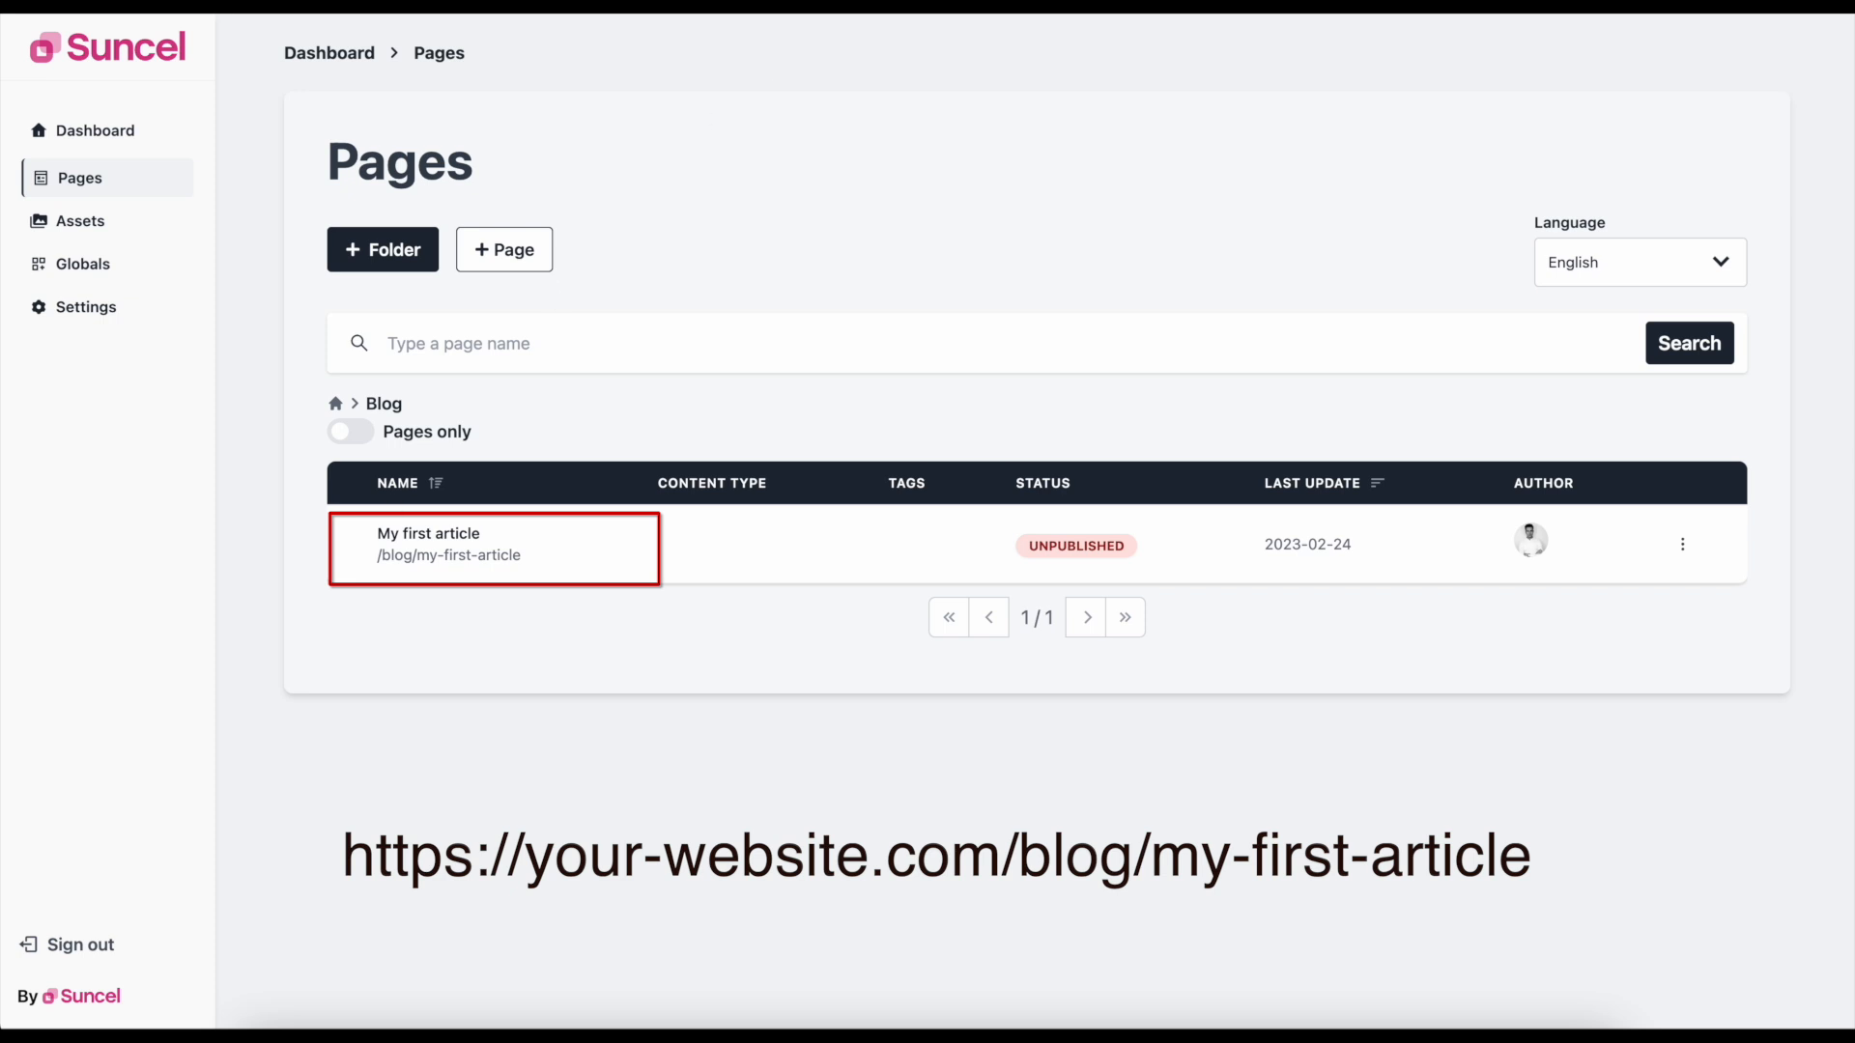
pyautogui.click(450, 545)
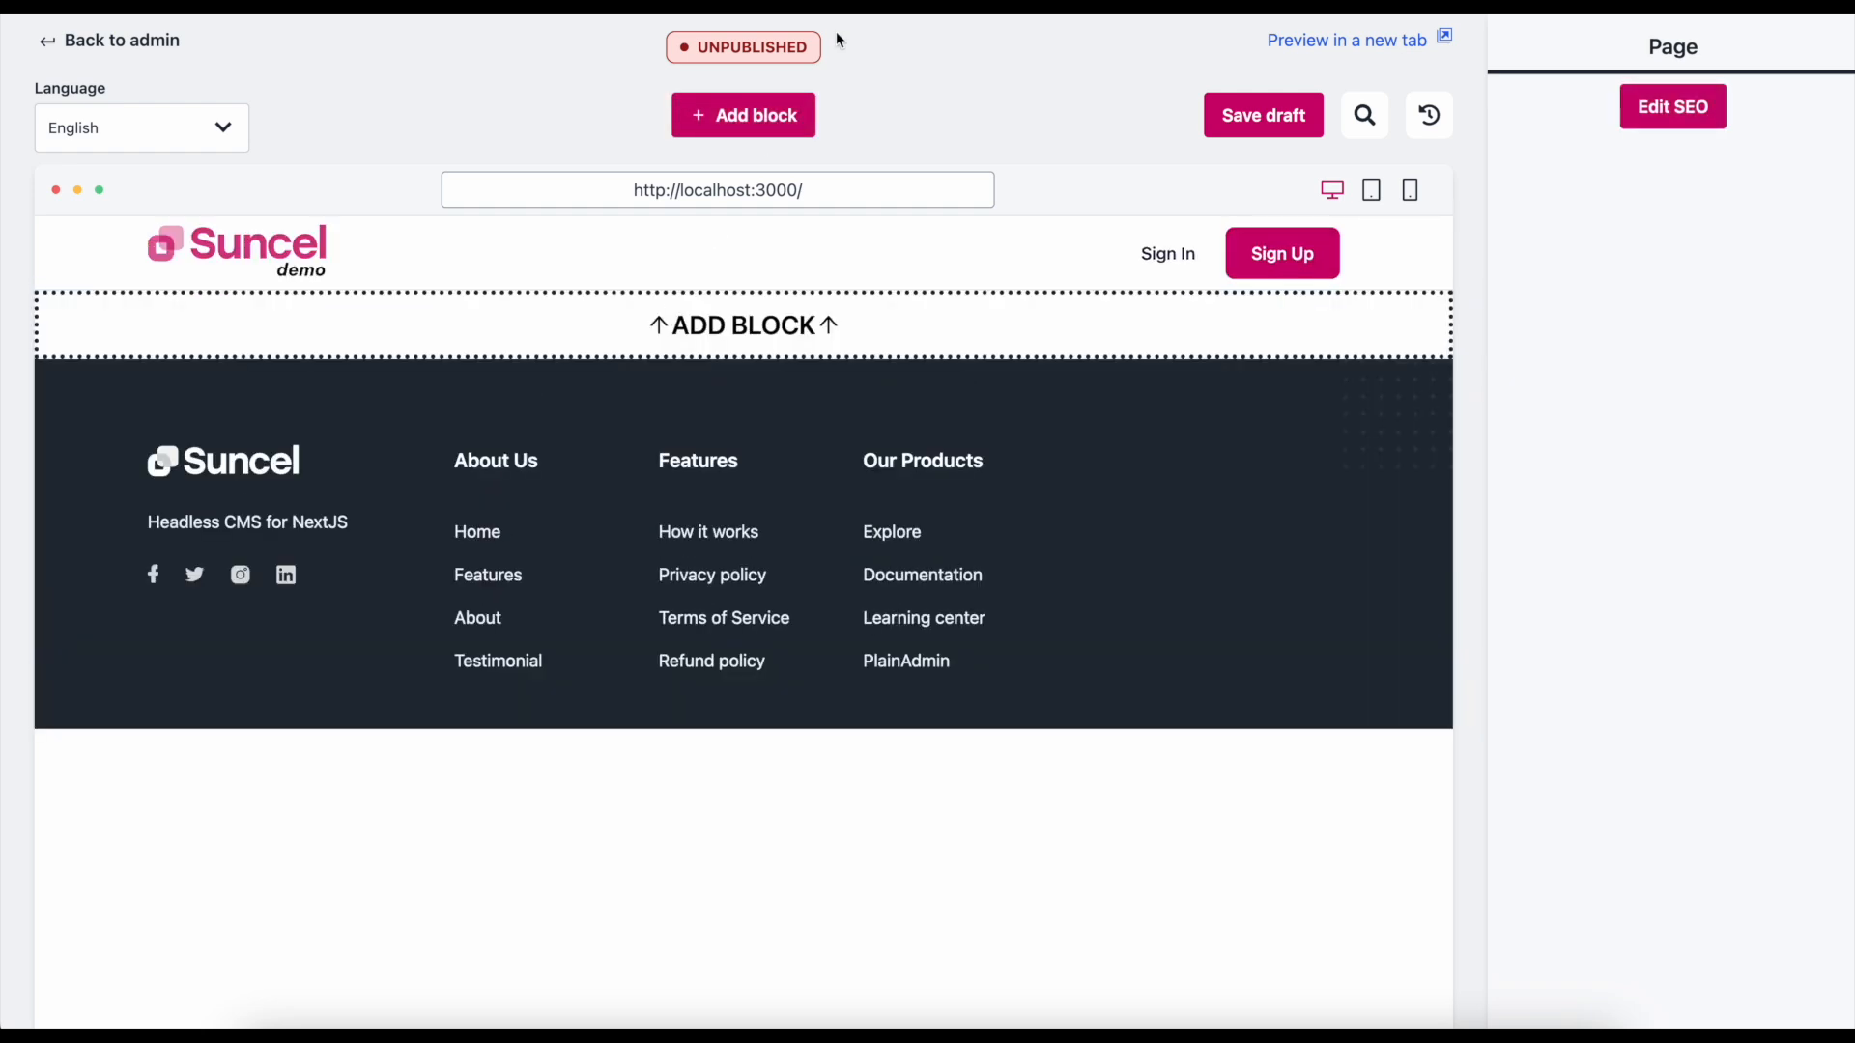
# Add a Default Hero Section and a Default CTA Section from the block library to the page.
pyautogui.click(742, 114)
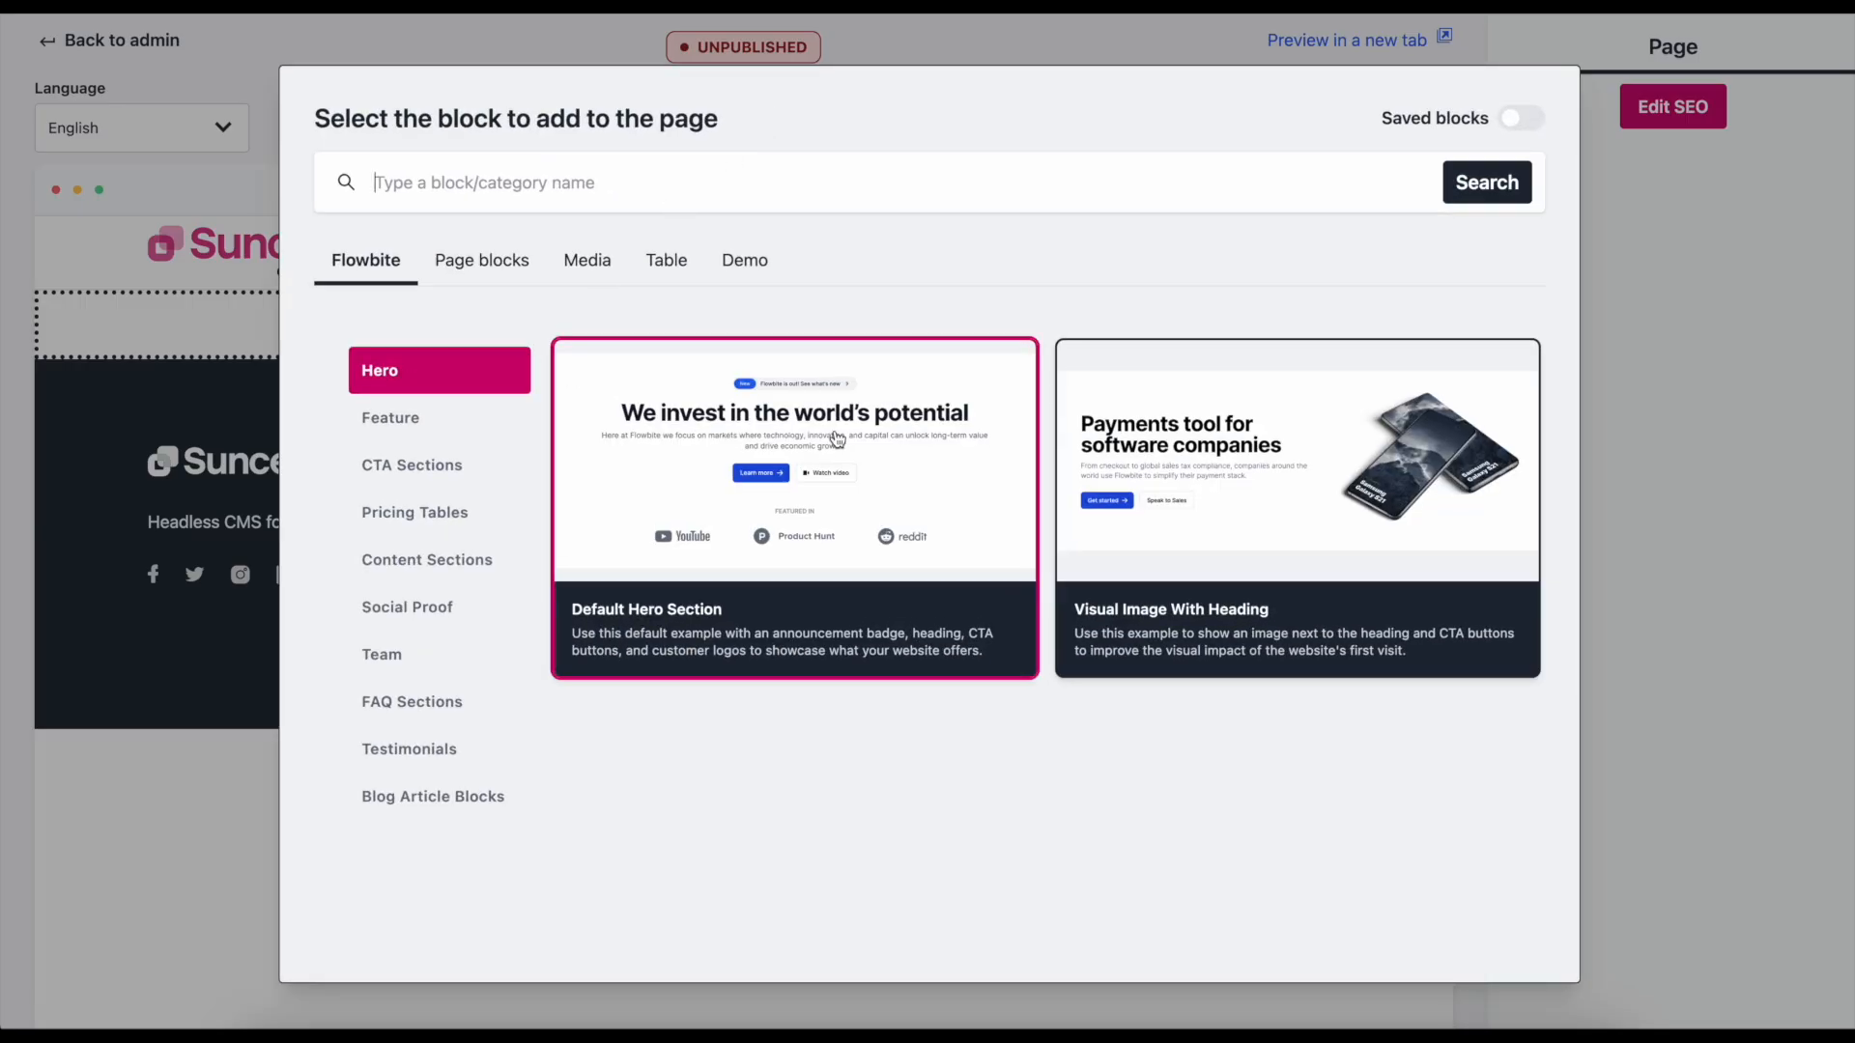
pyautogui.click(792, 506)
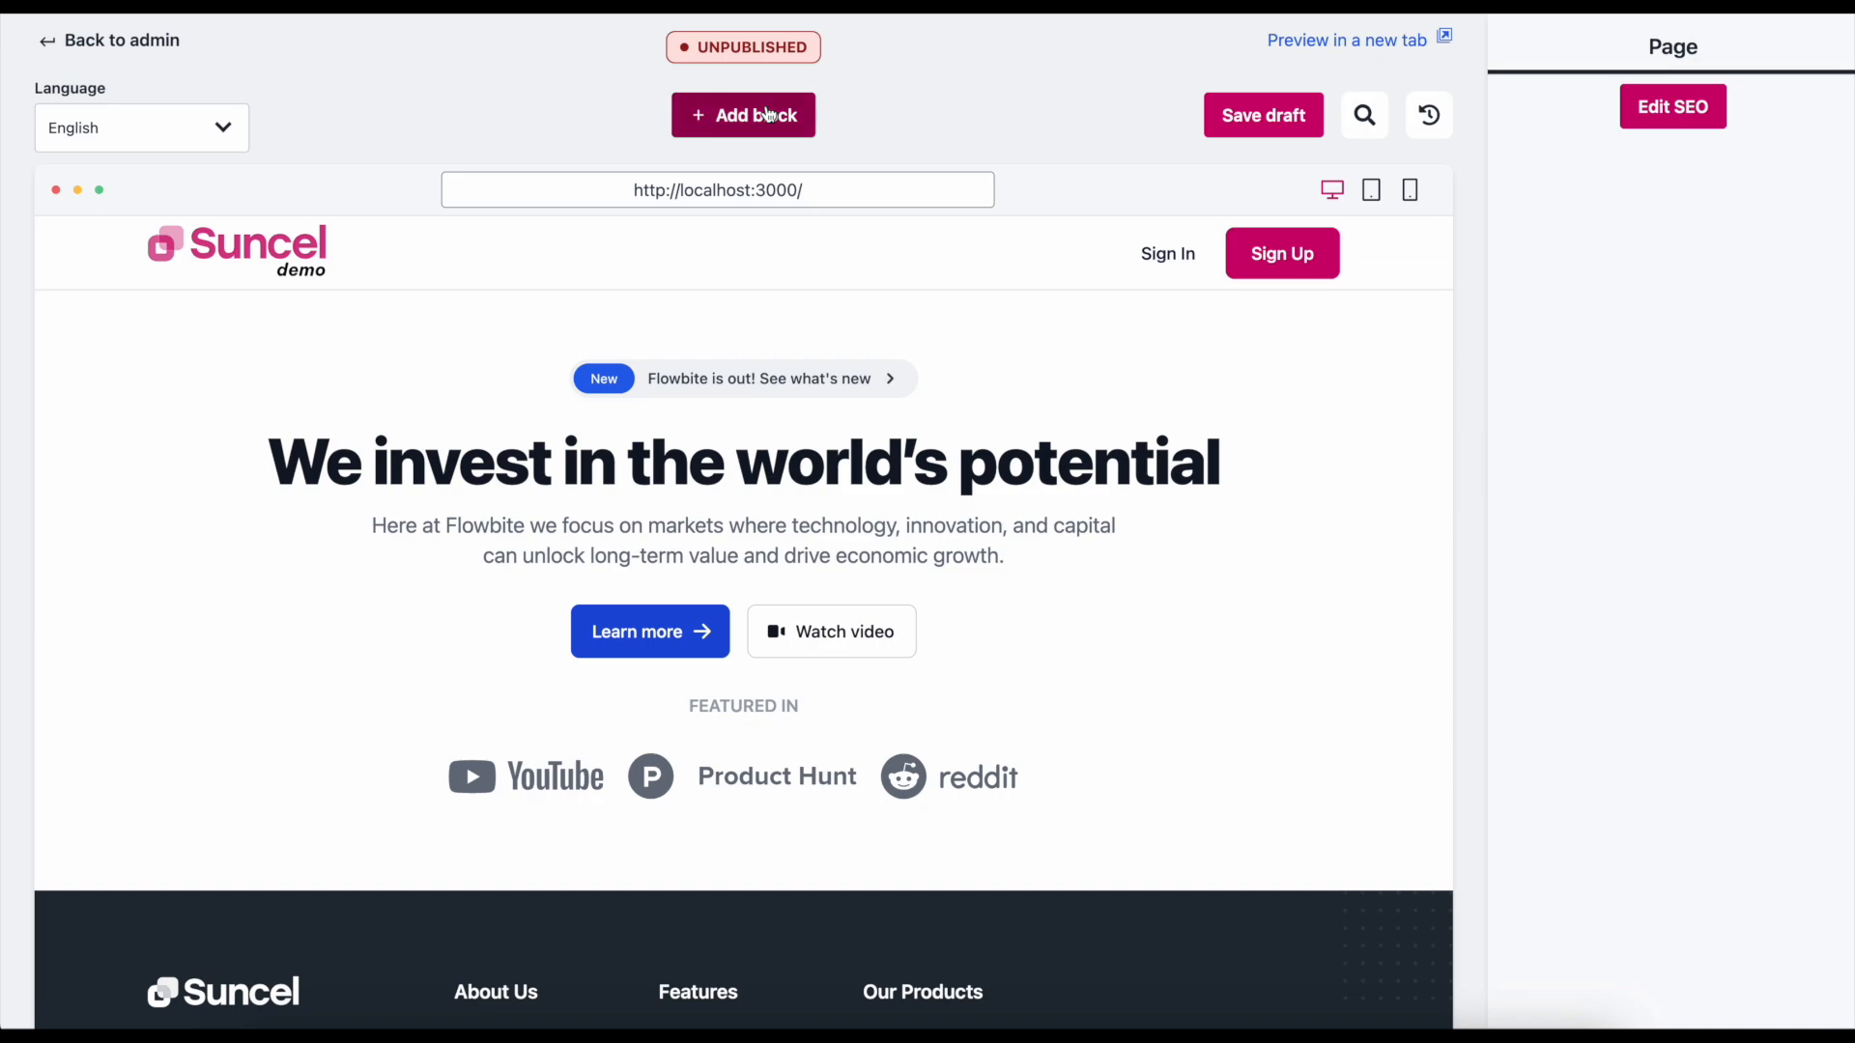
pyautogui.click(742, 114)
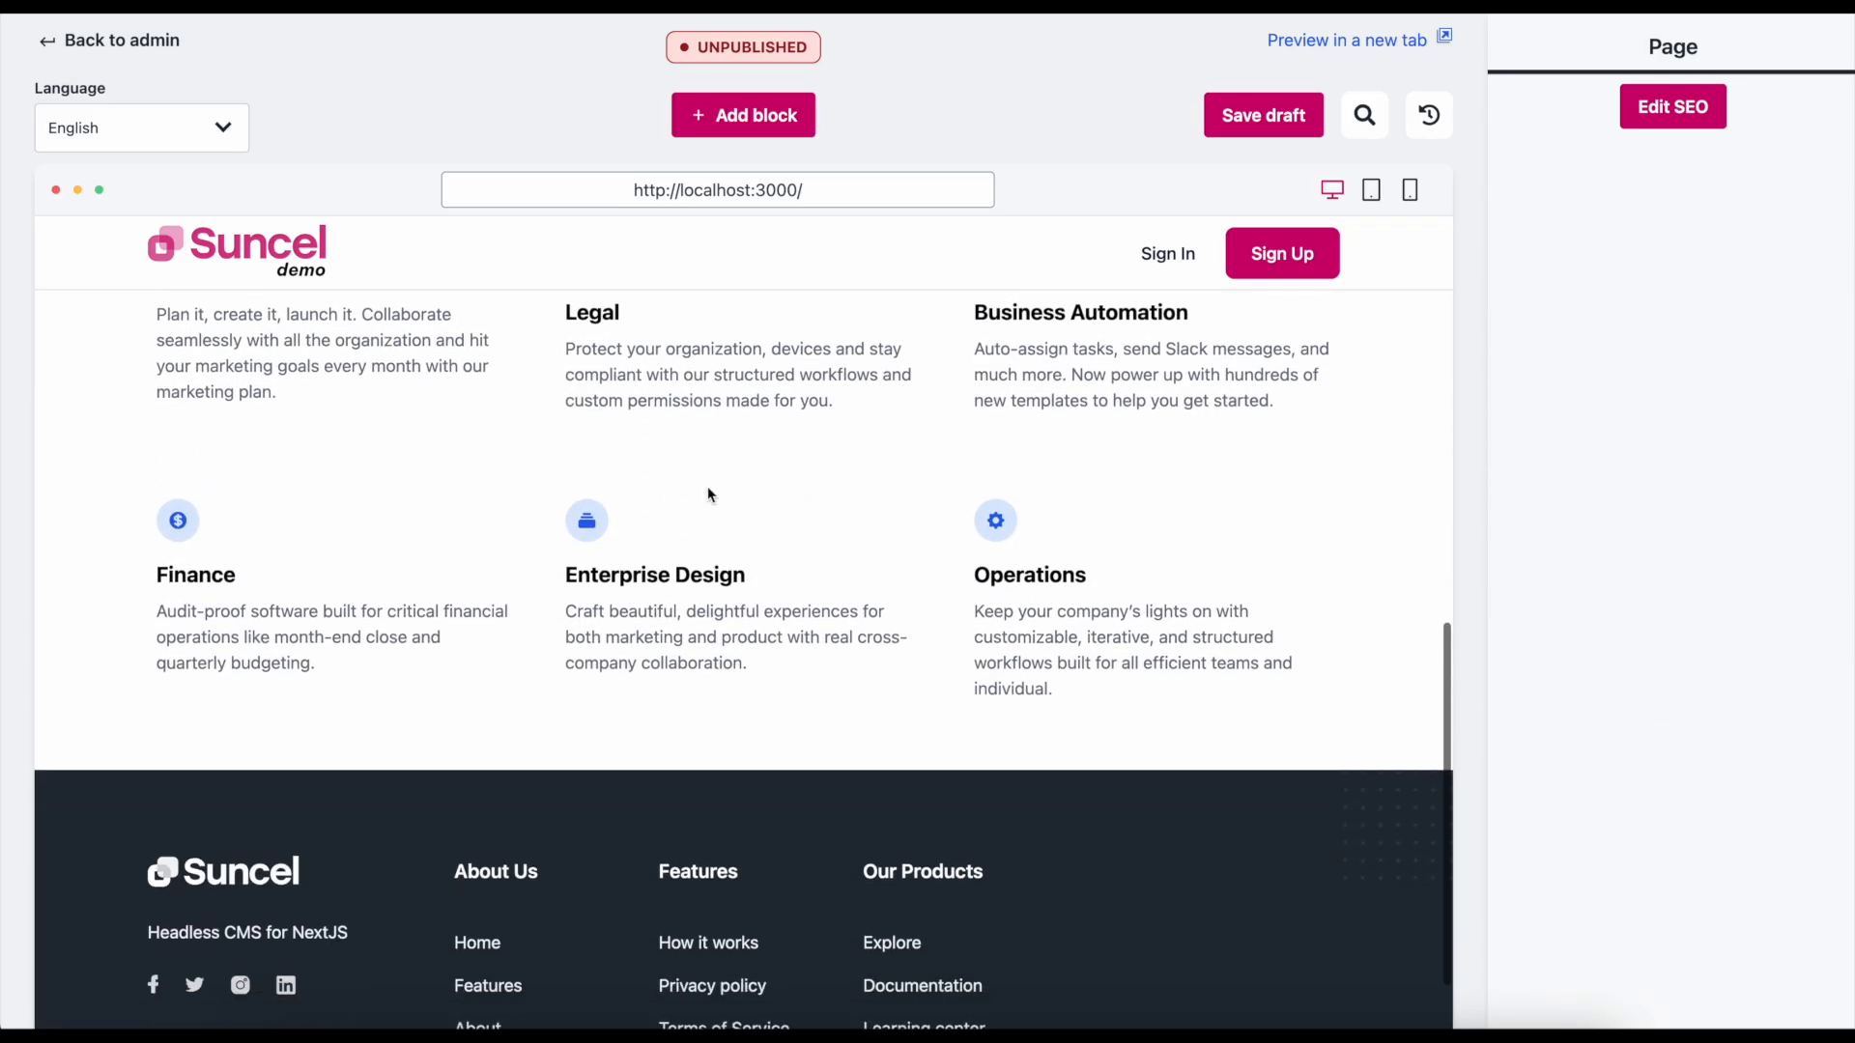
pyautogui.click(742, 114)
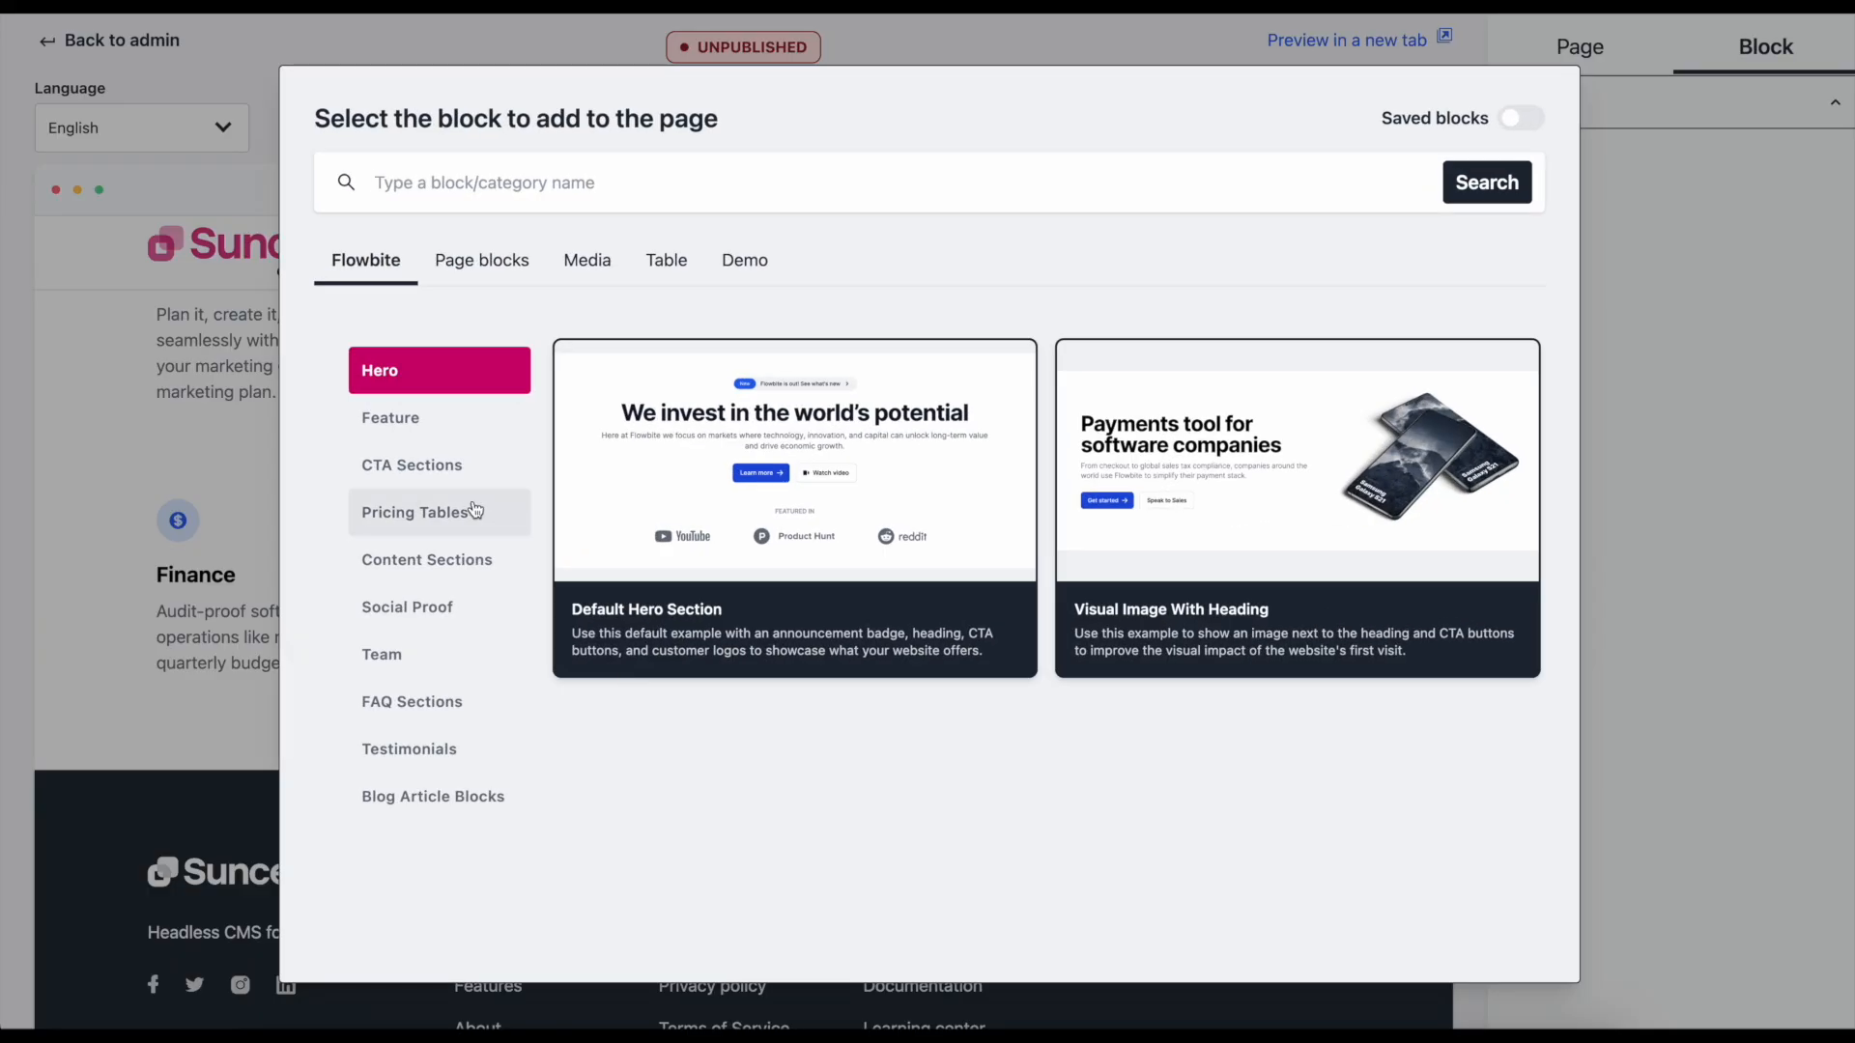
pyautogui.click(411, 464)
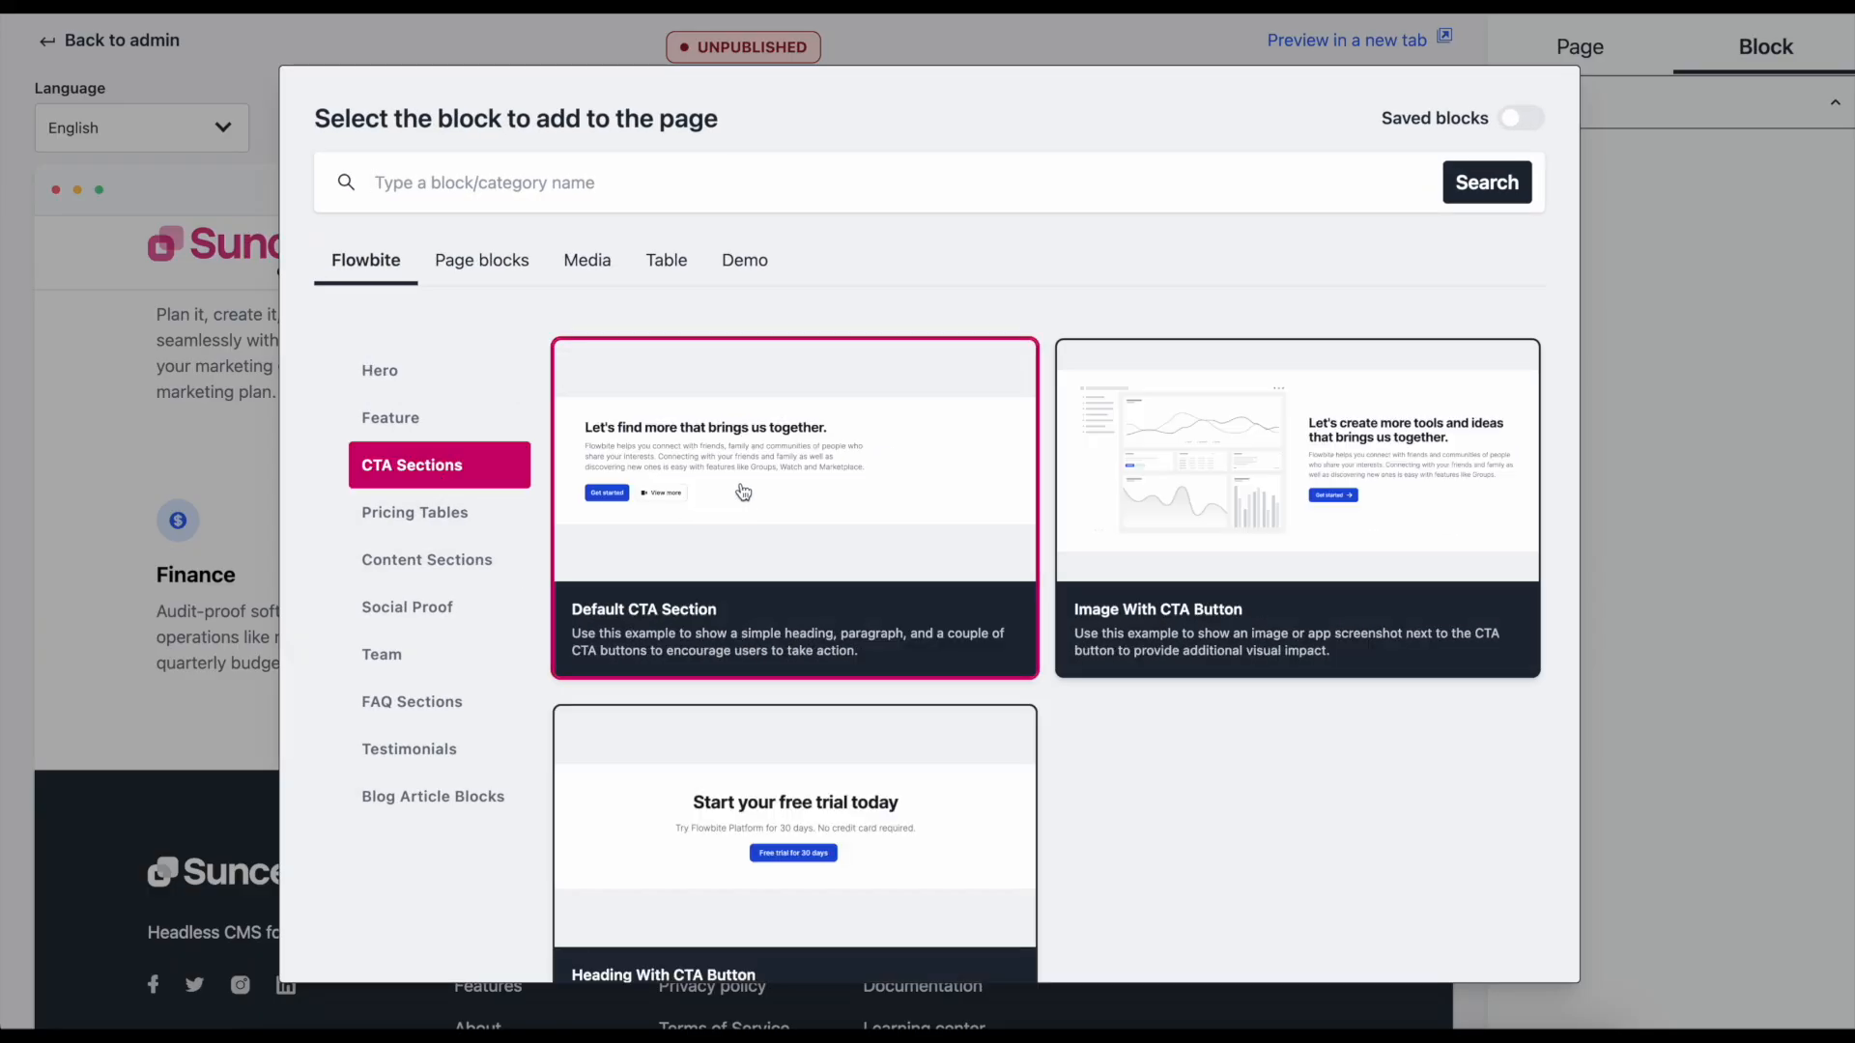
pyautogui.click(794, 508)
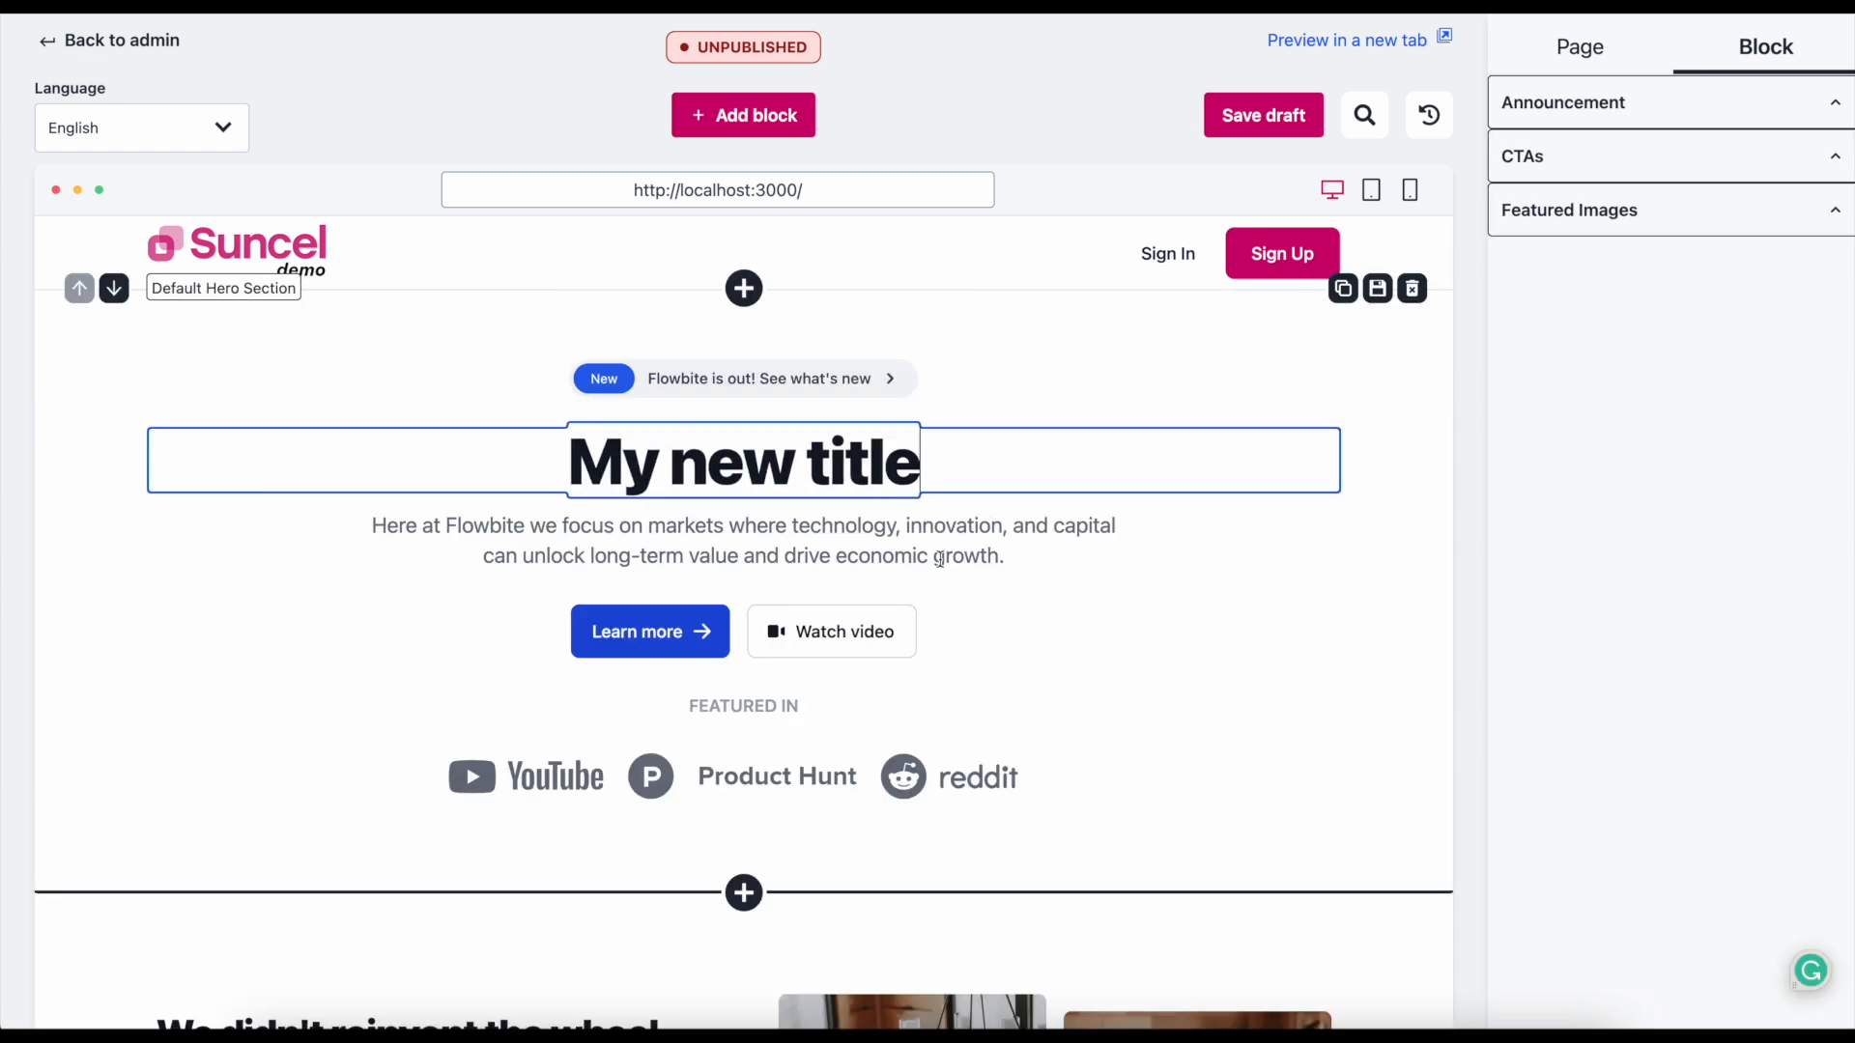
pyautogui.scroll(-3)
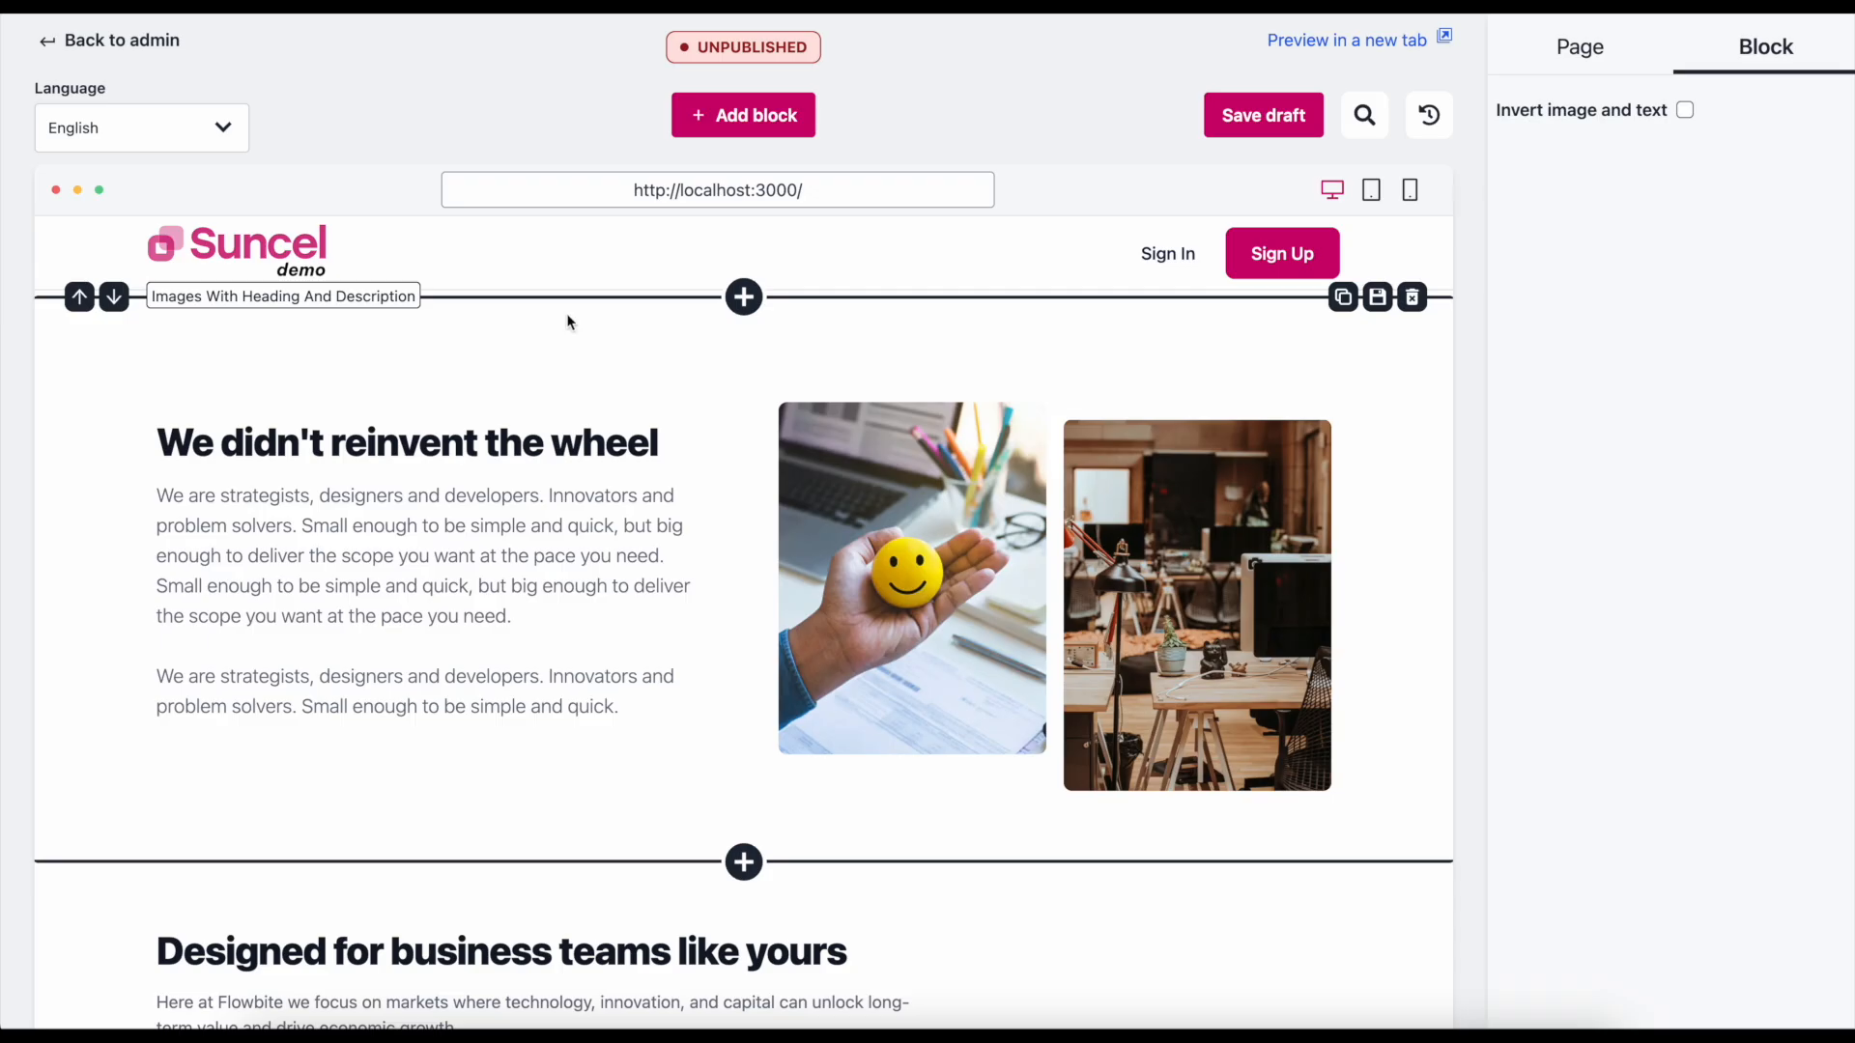
# Set the fourth card to the suncel-color variant, delete it and add a fresh card.
pyautogui.click(1675, 498)
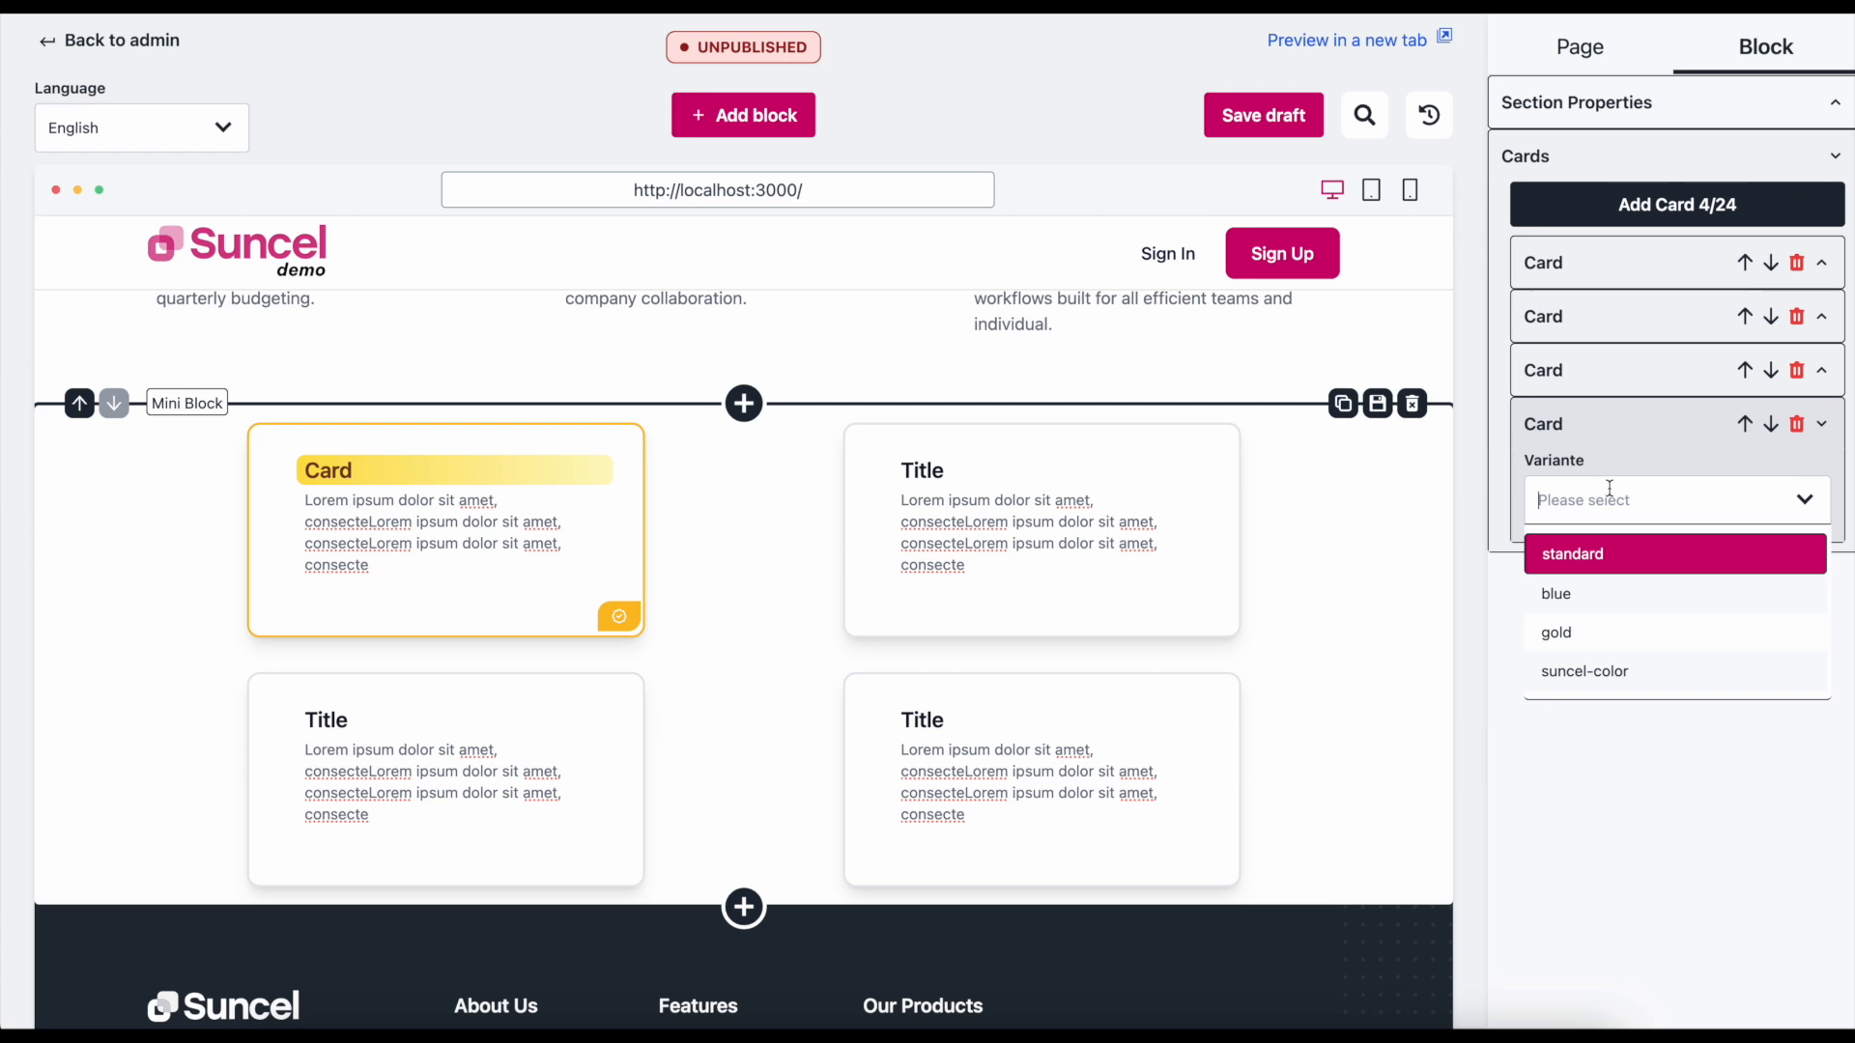
pyautogui.click(1555, 631)
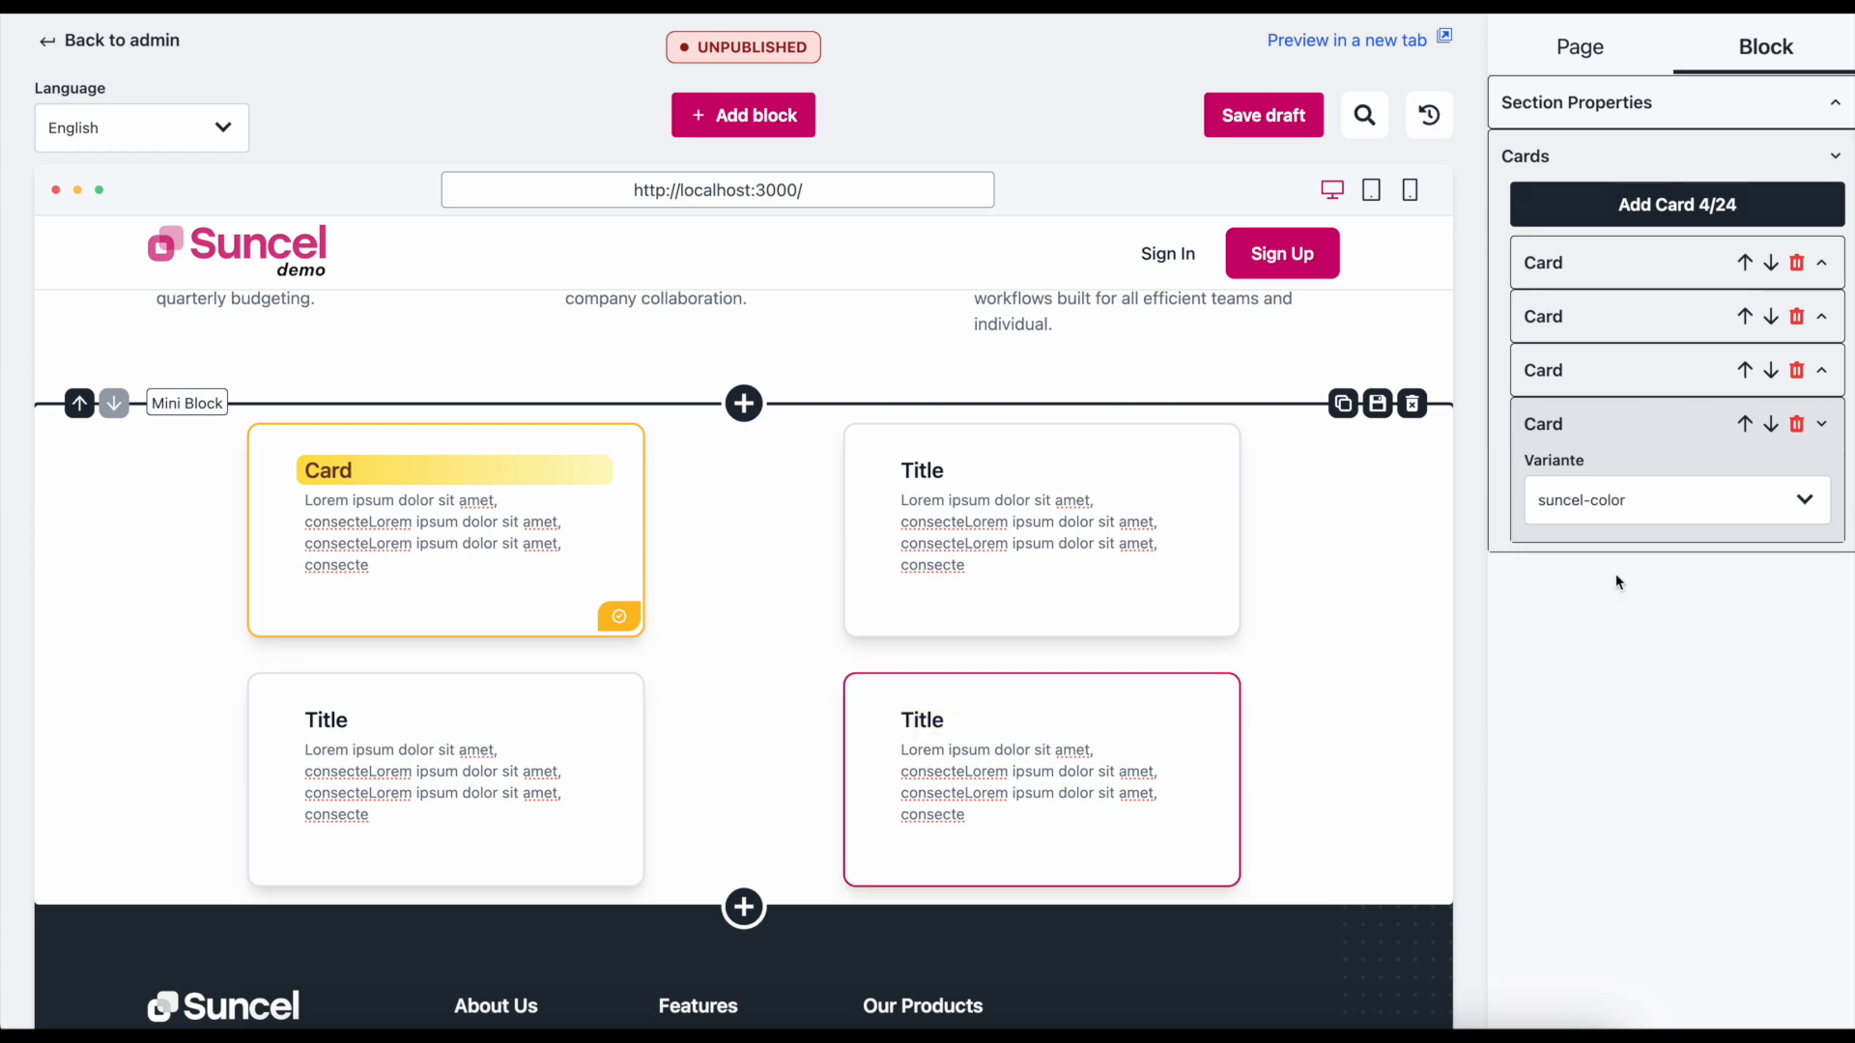
pyautogui.click(1795, 423)
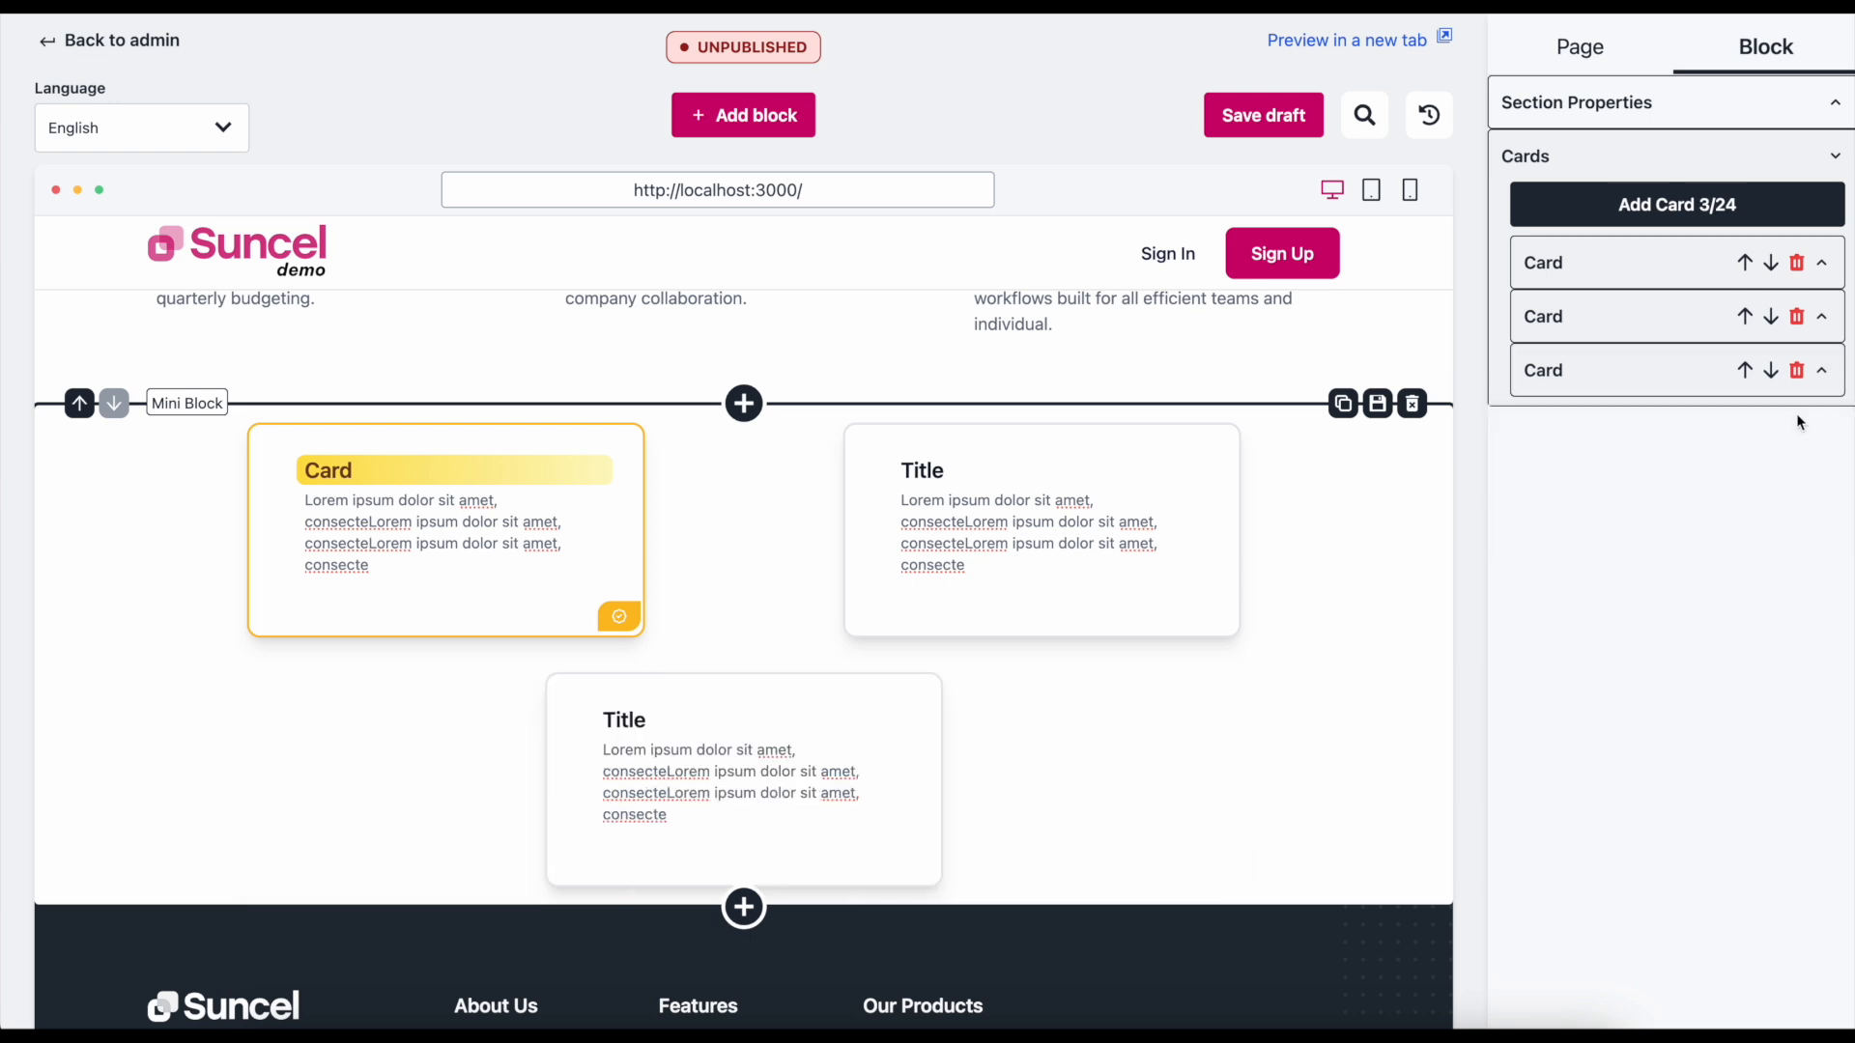
pyautogui.click(1675, 203)
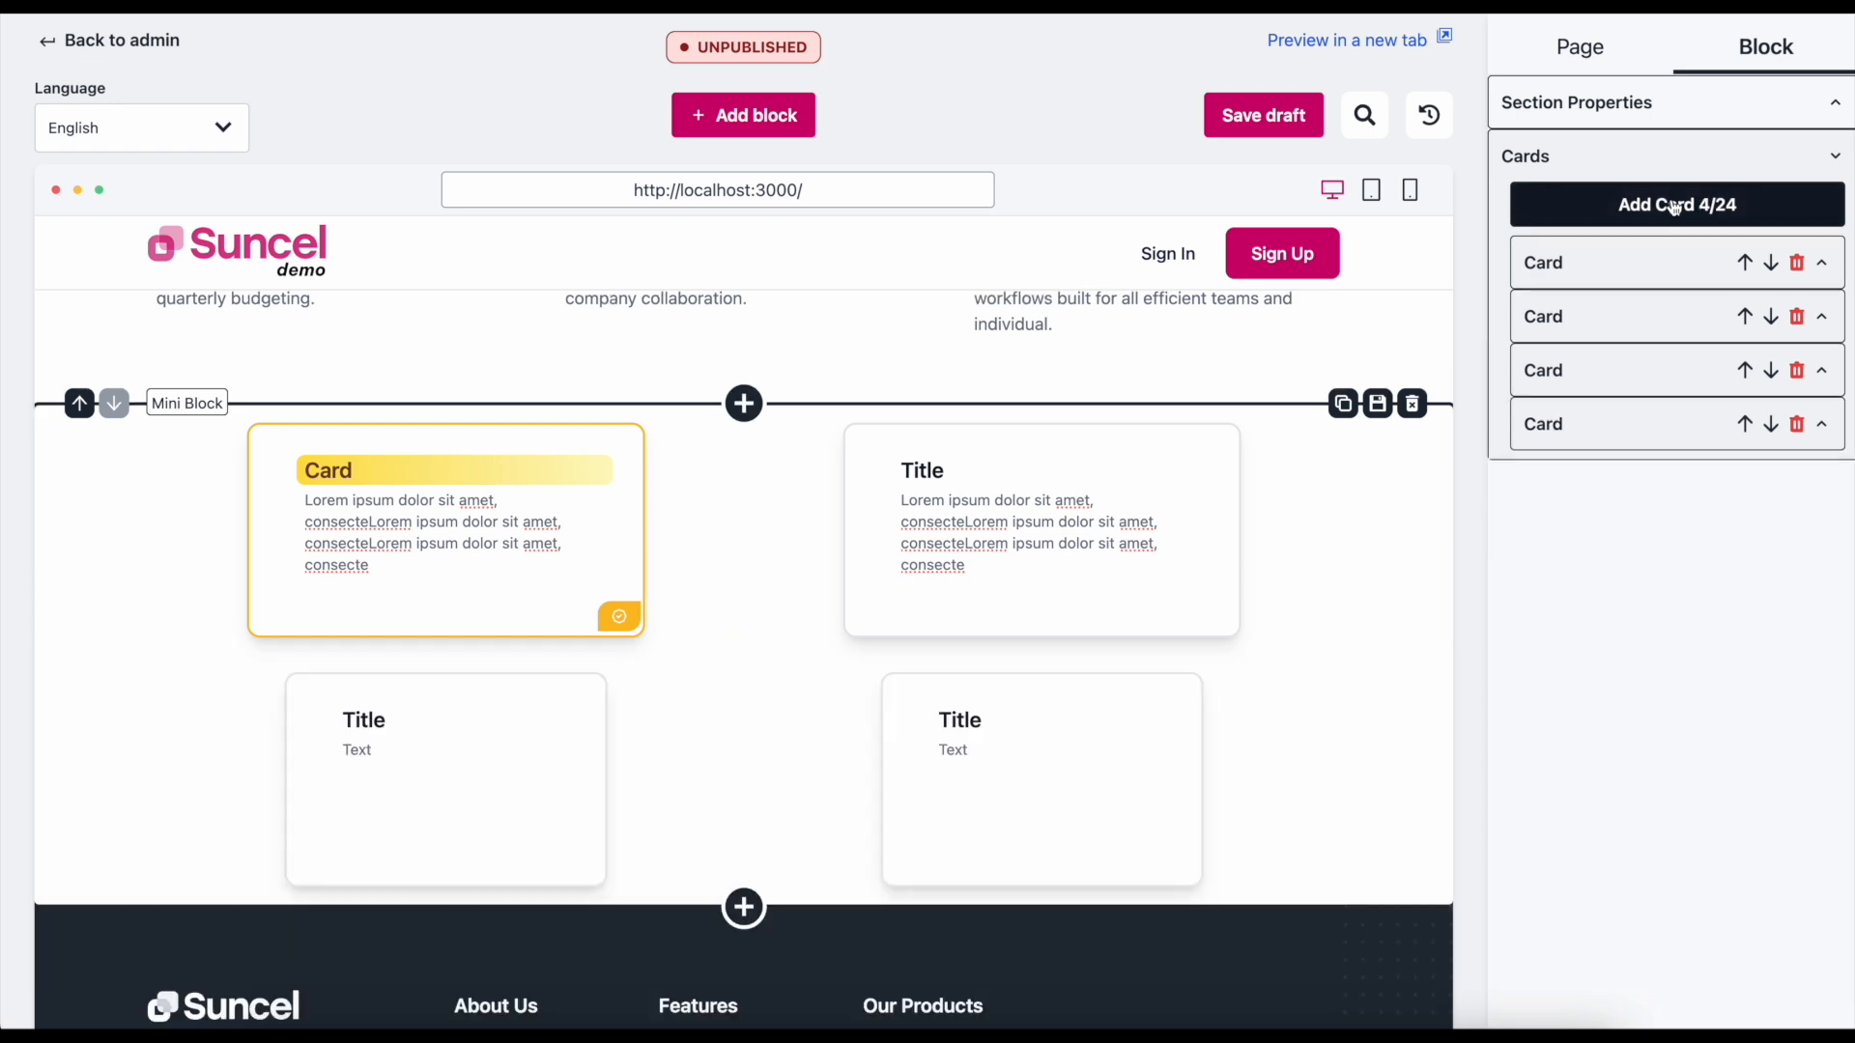
# Go to the page-level settings and open Edit SEO.
pyautogui.click(1578, 46)
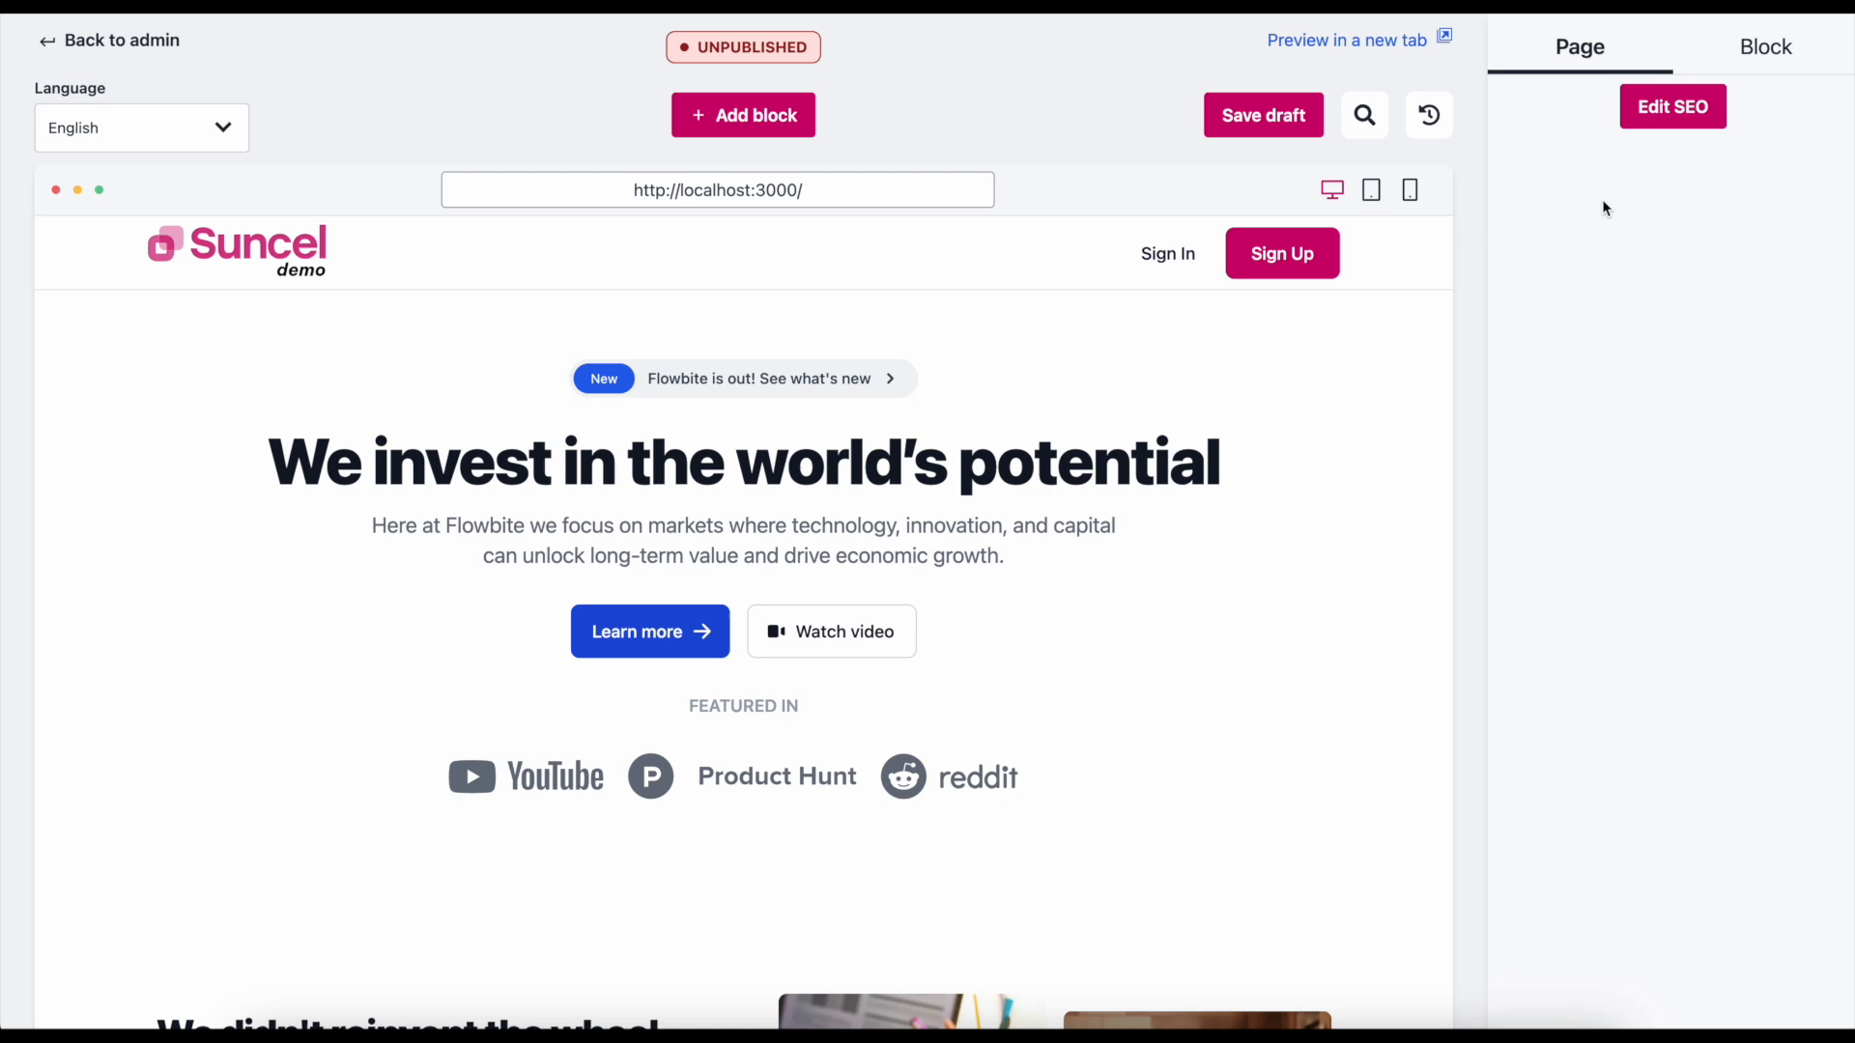
pyautogui.click(1673, 106)
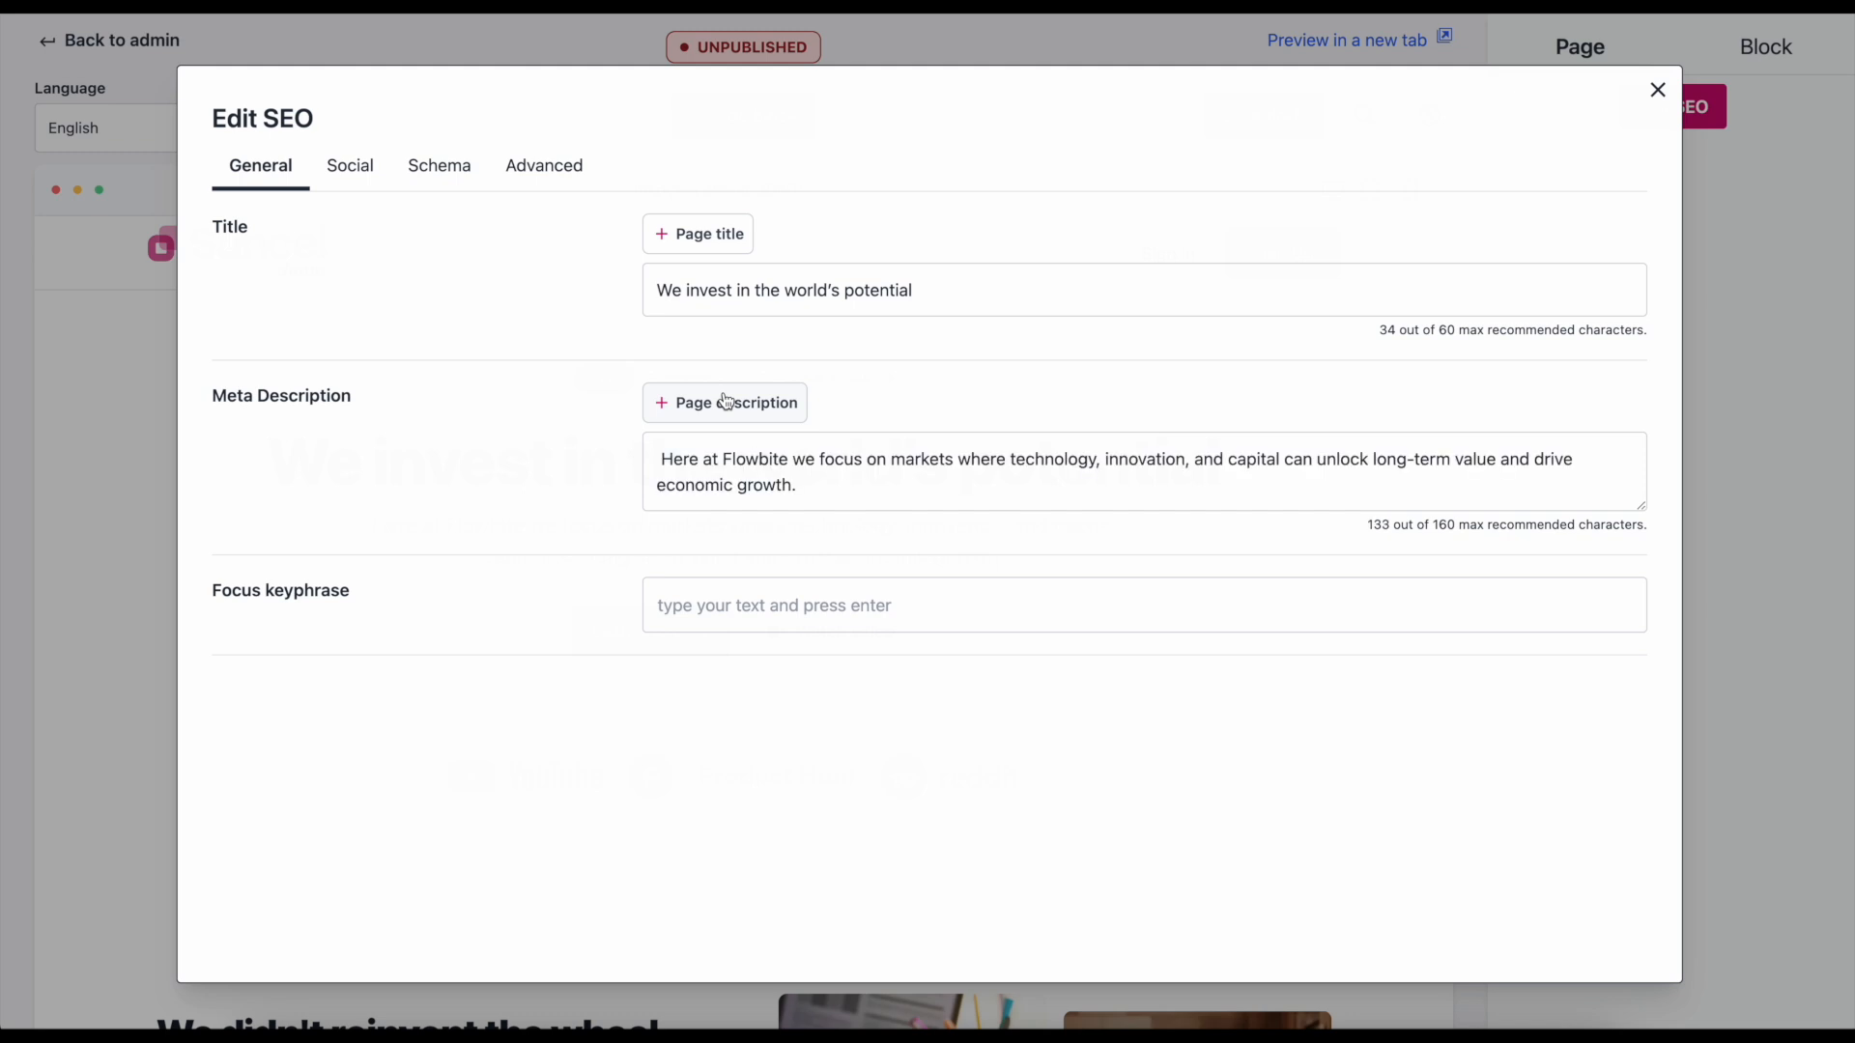
# Fill Facebook sharing from the general SEO text and Twitter sharing from the Facebook details.
pyautogui.click(348, 166)
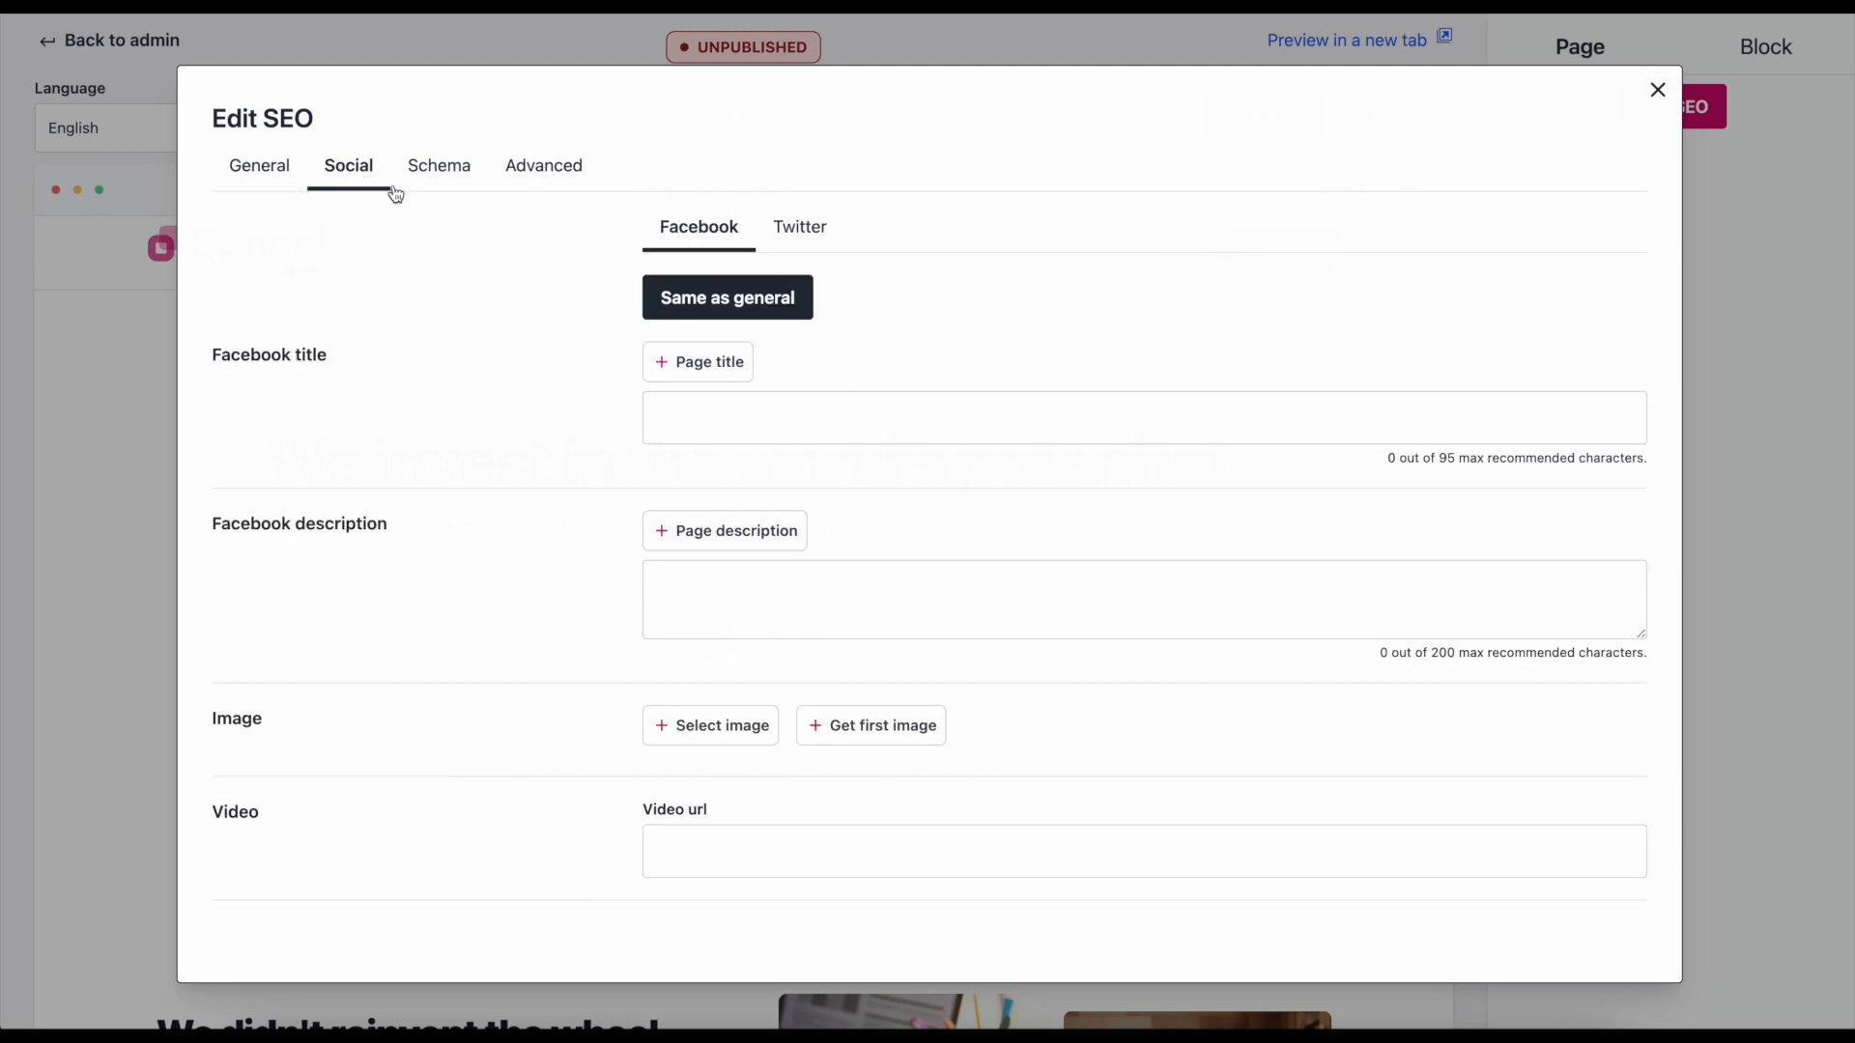
pyautogui.click(727, 298)
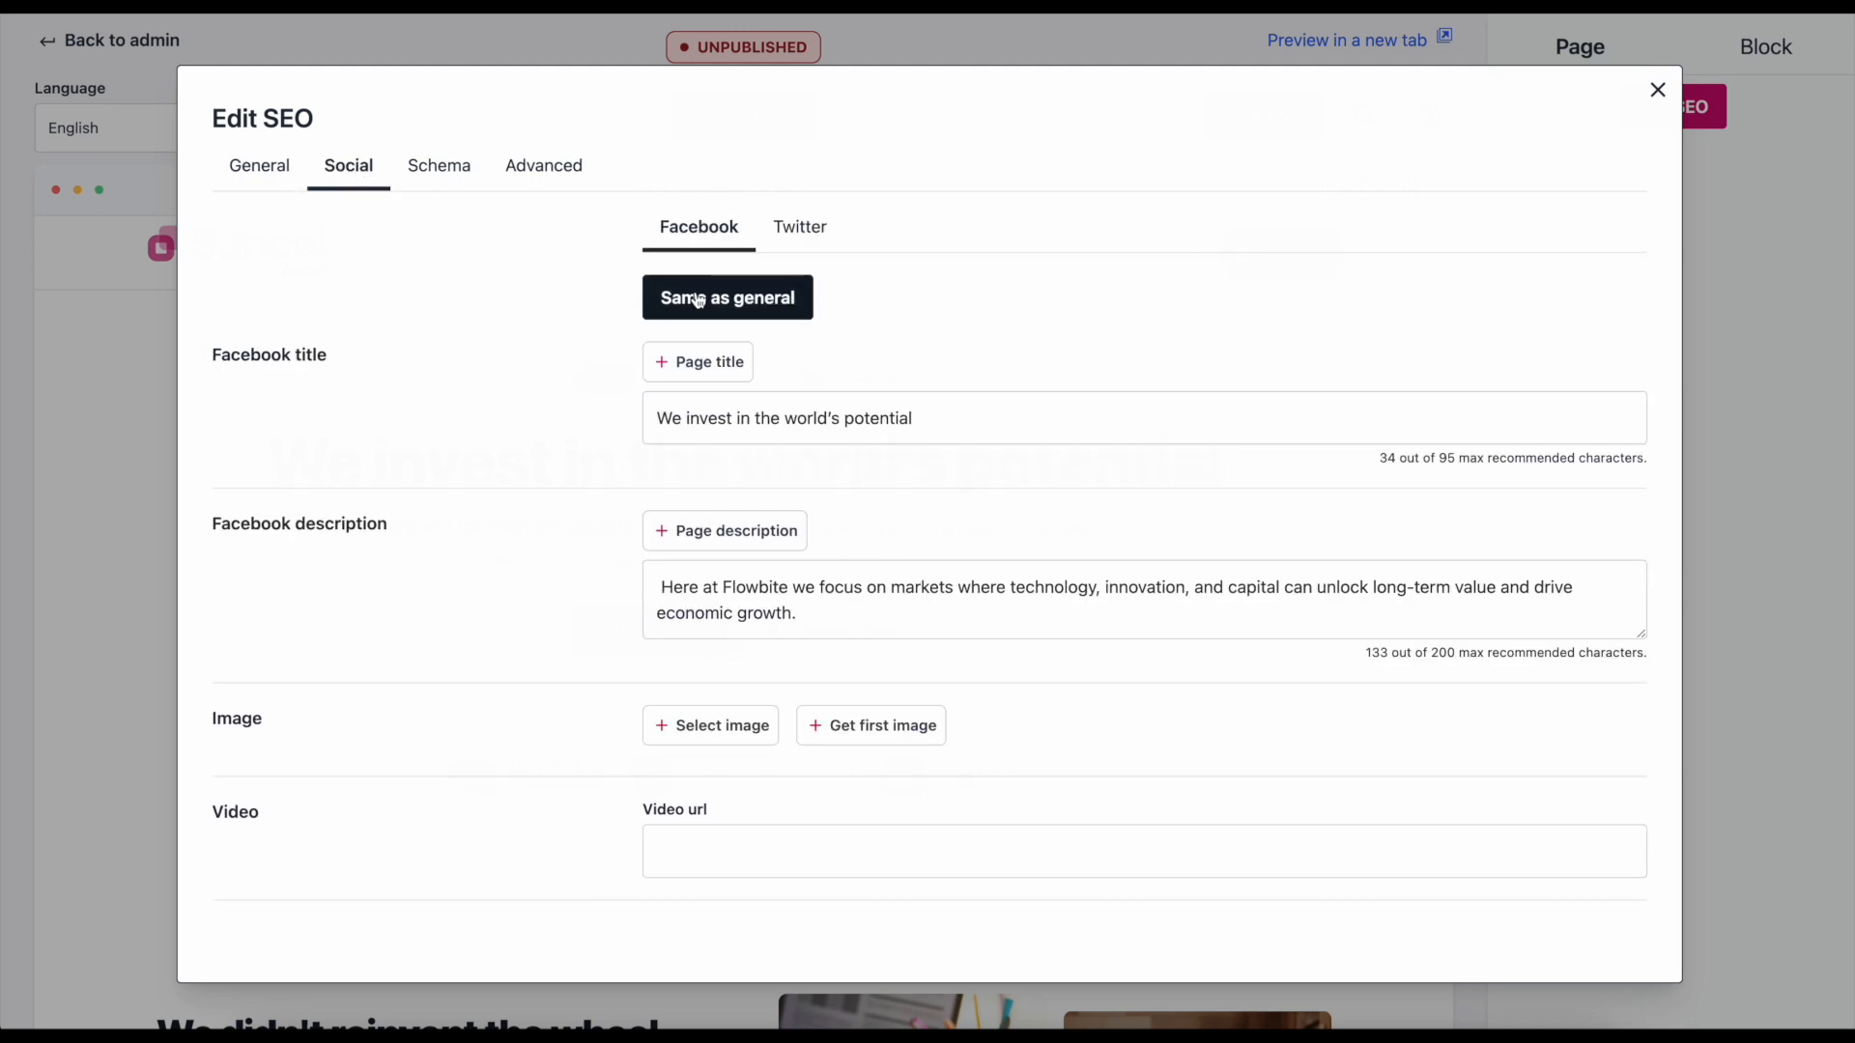
pyautogui.click(798, 228)
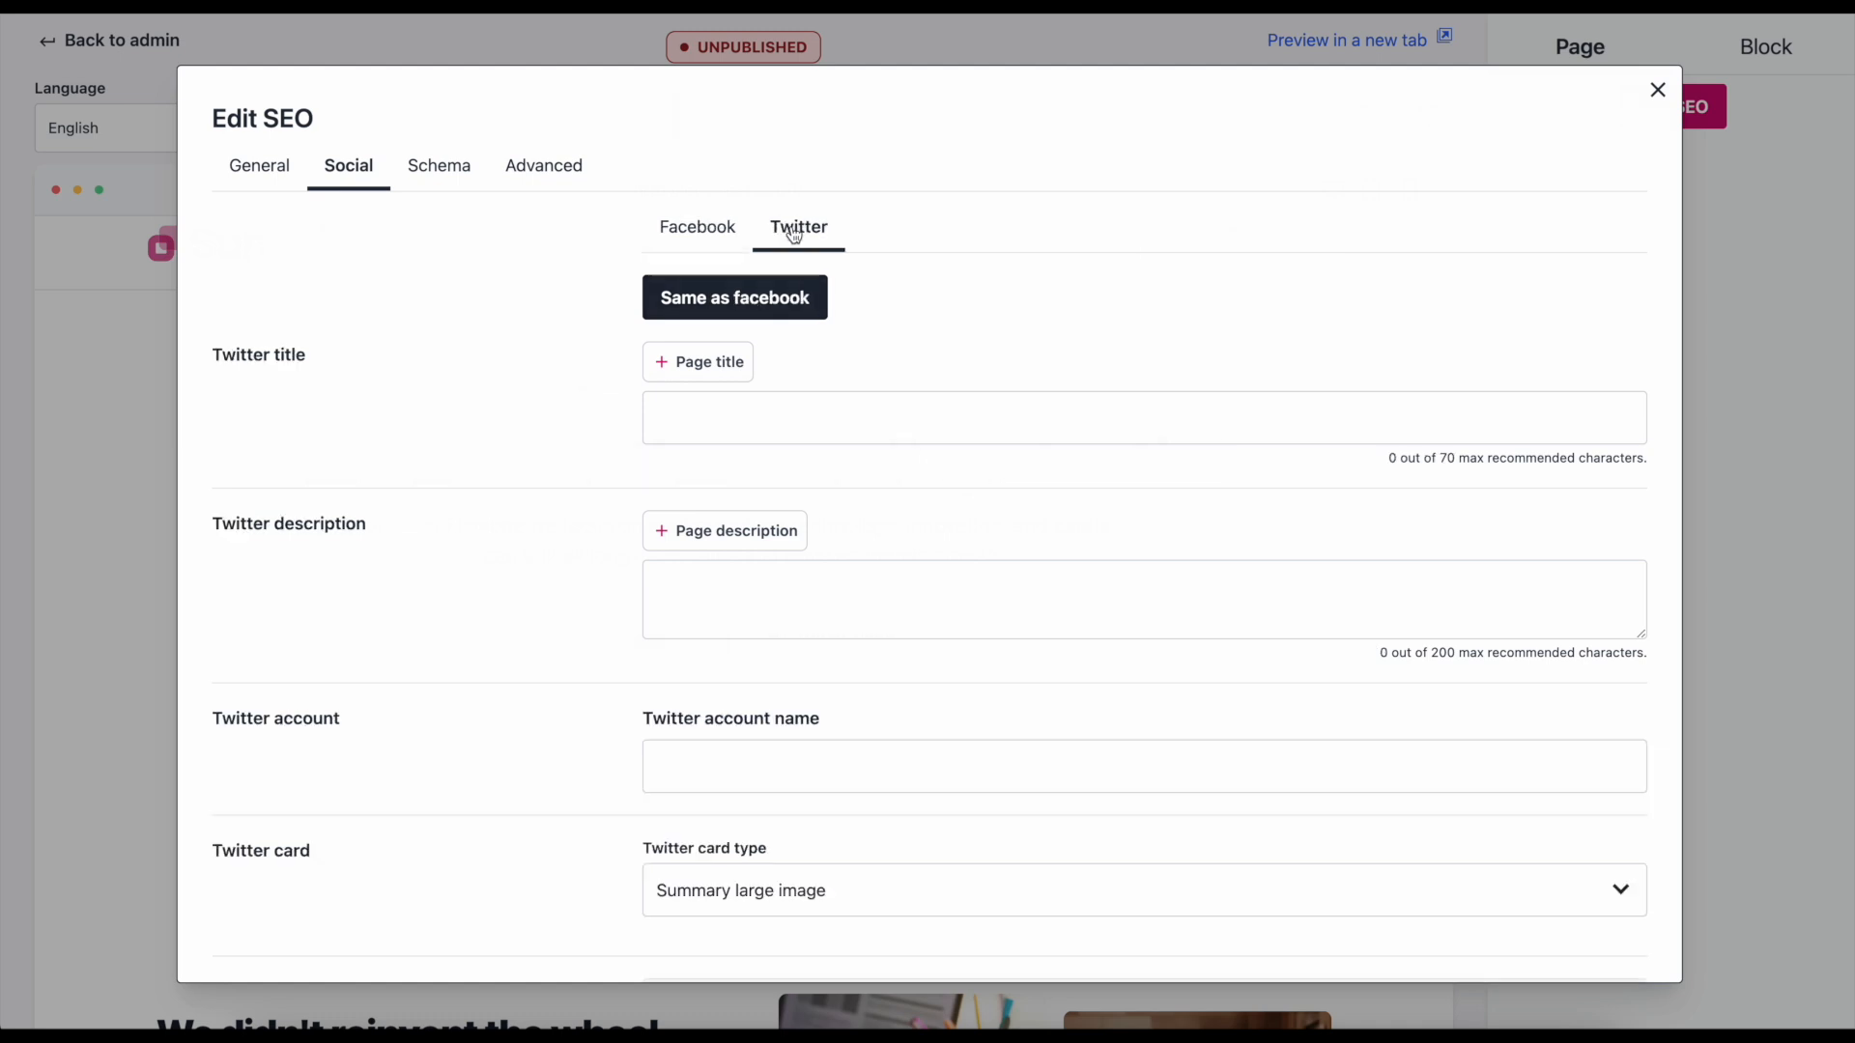
pyautogui.click(734, 297)
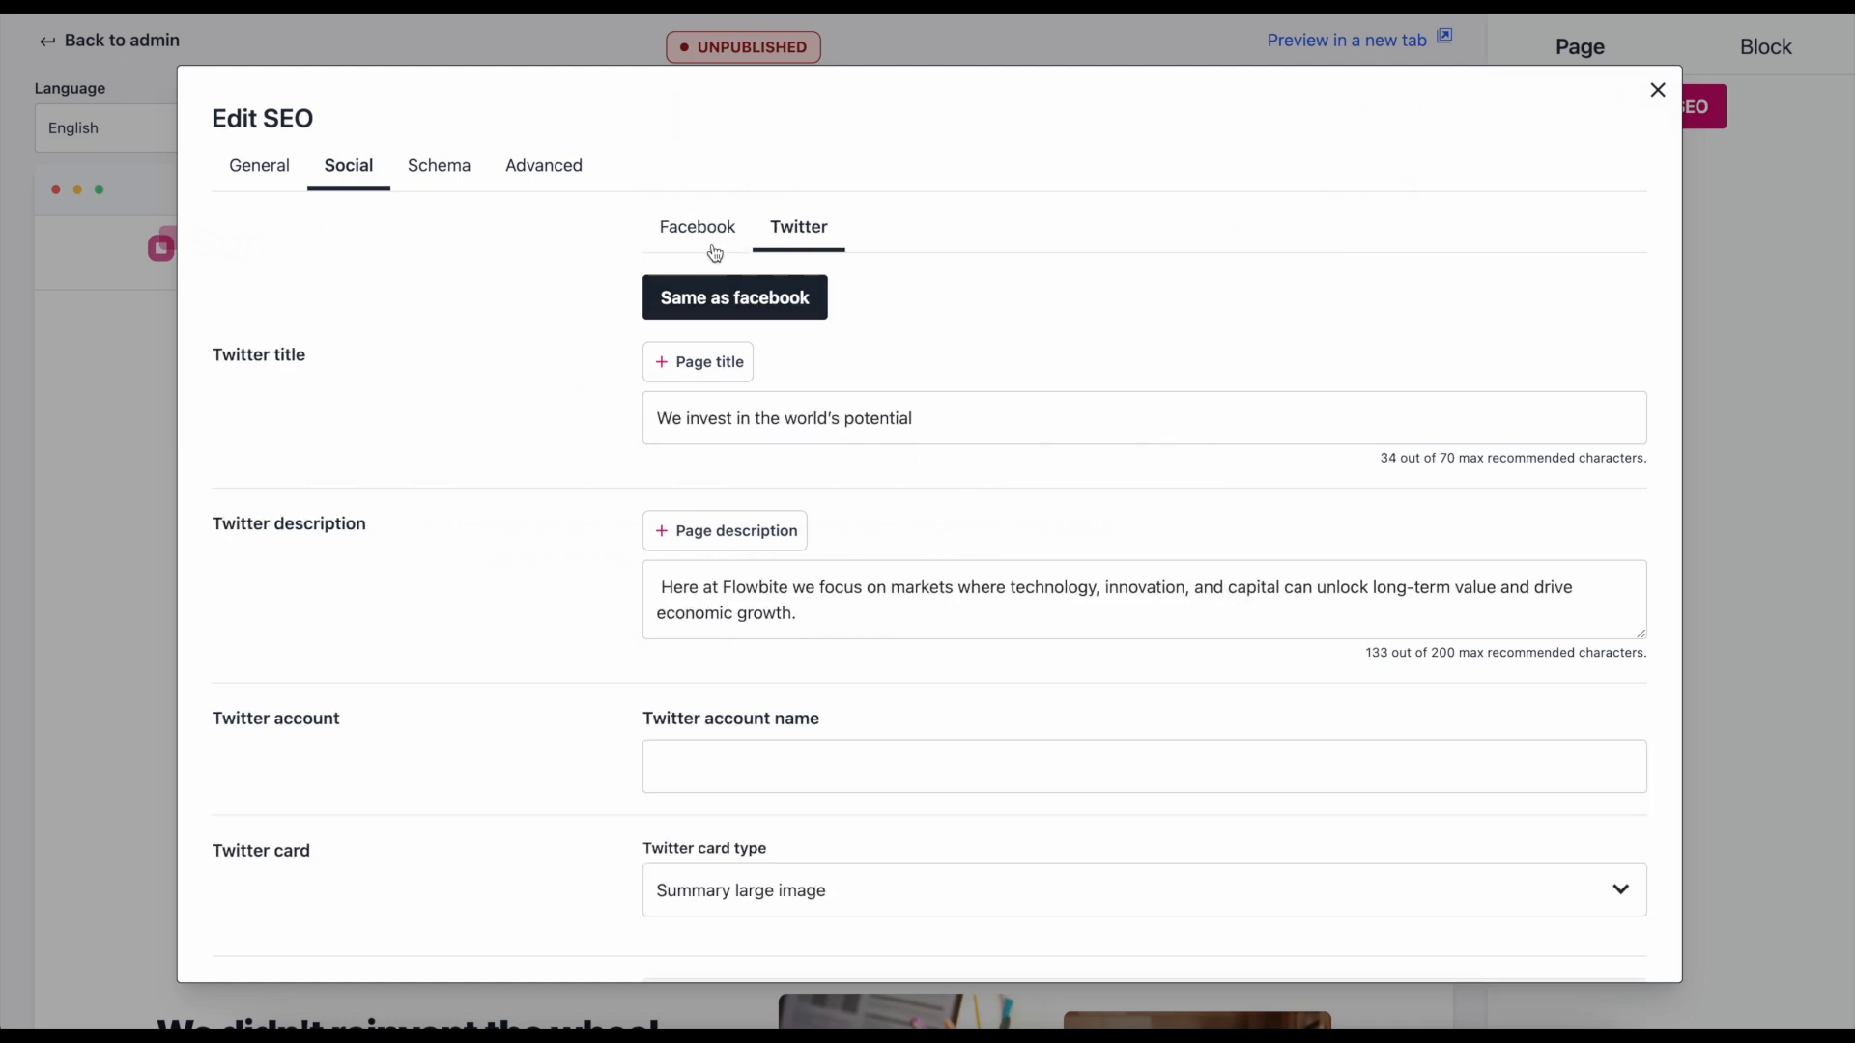
pyautogui.click(697, 226)
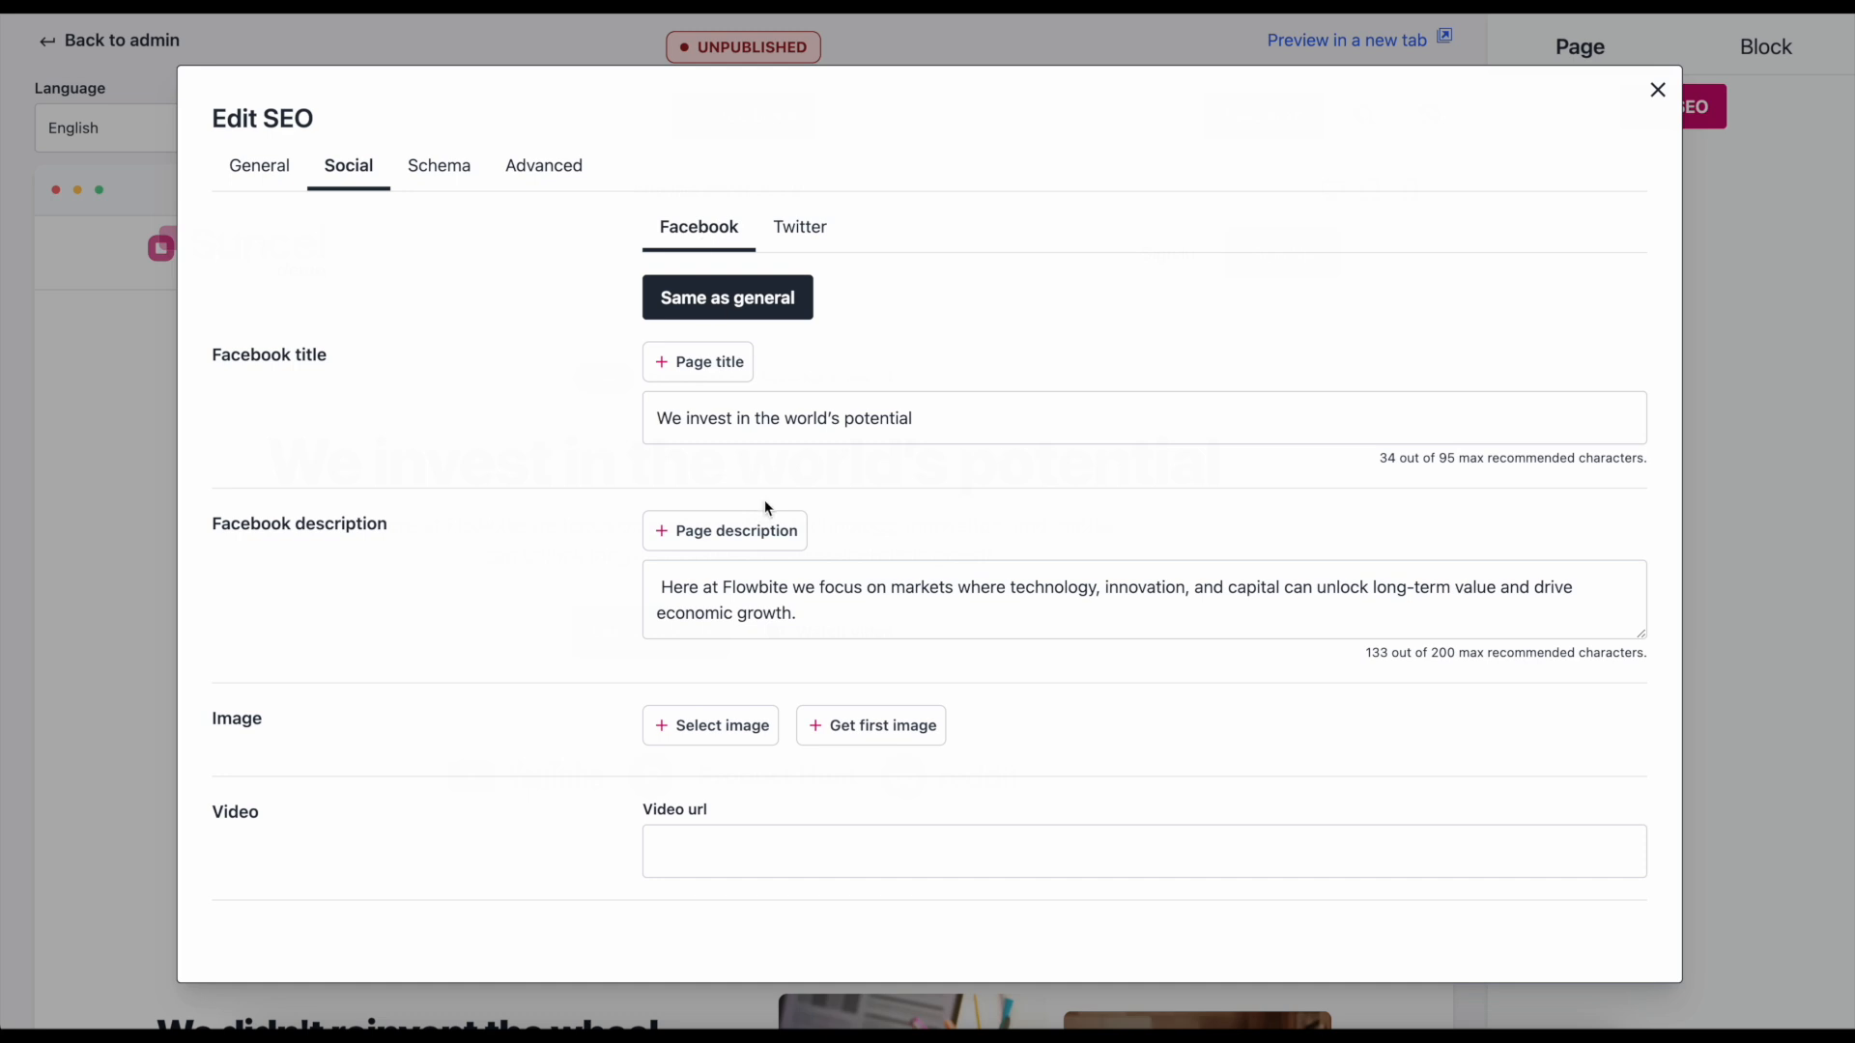
# Set the structured data schema type to FAQ Page and add a question.
pyautogui.click(439, 166)
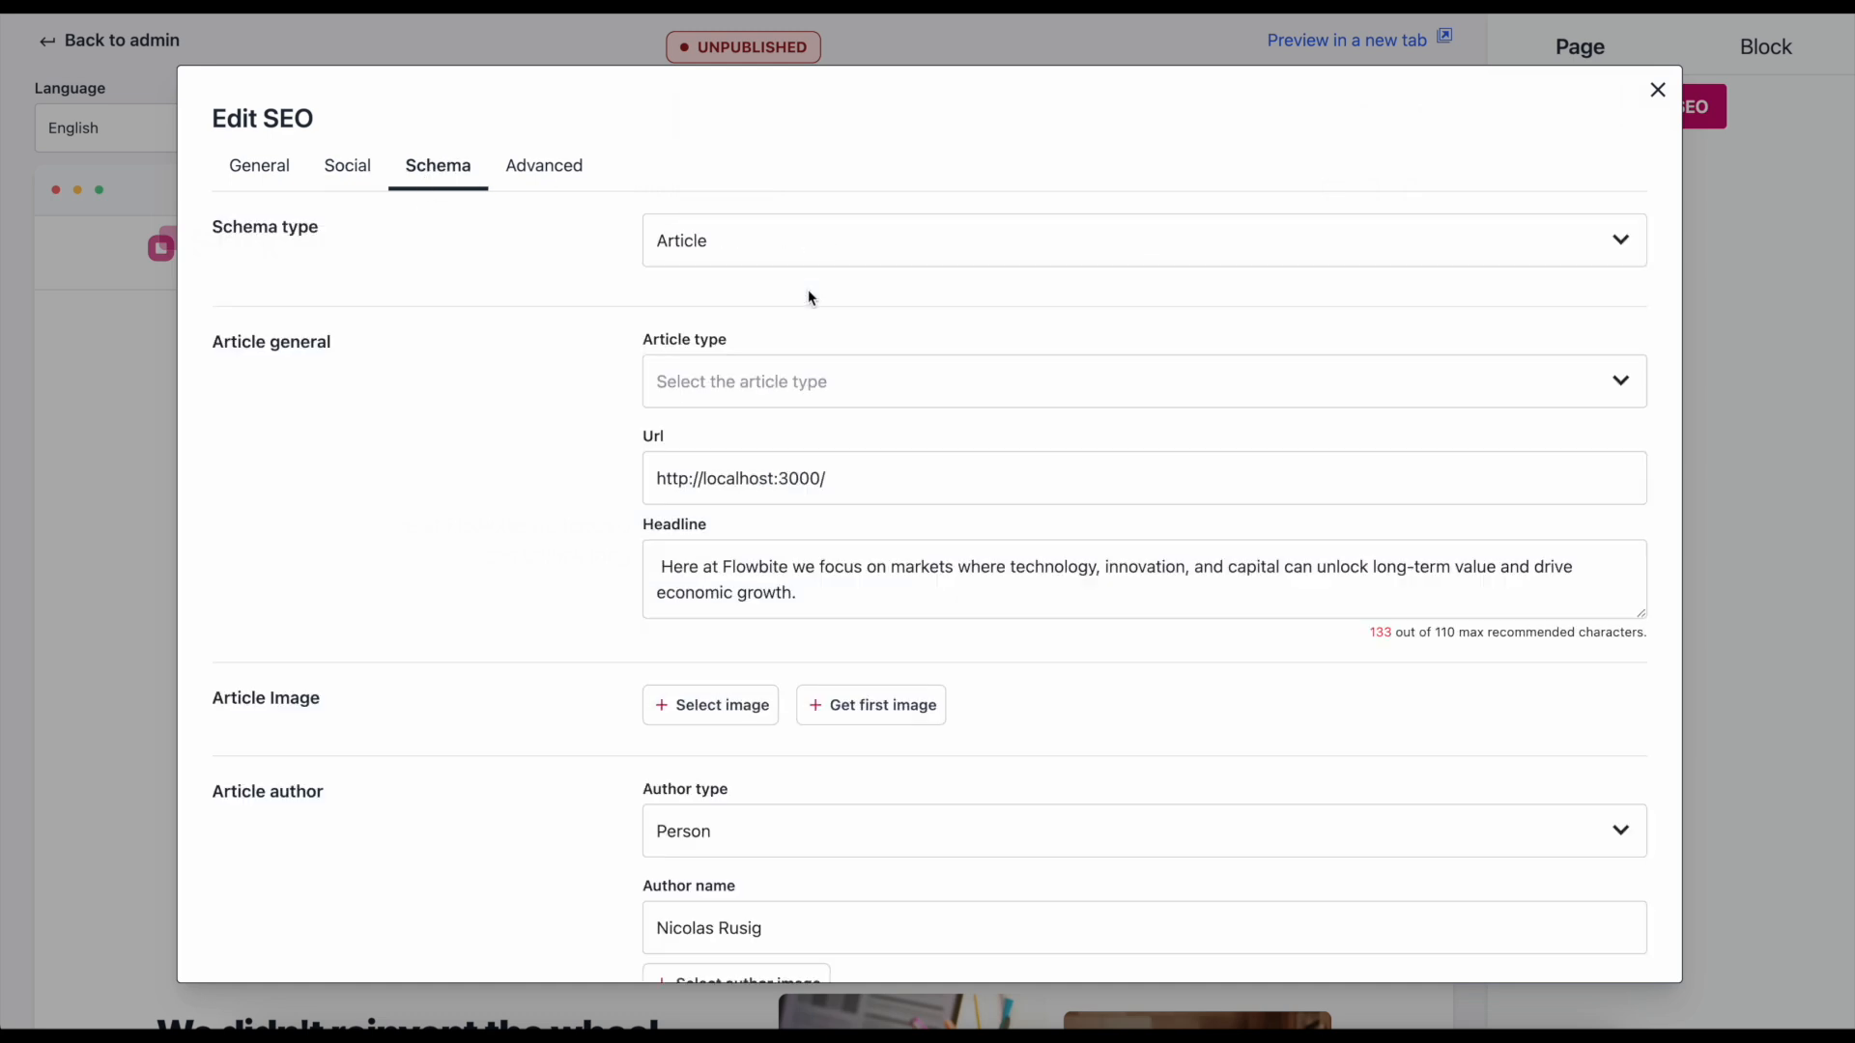
pyautogui.click(1143, 240)
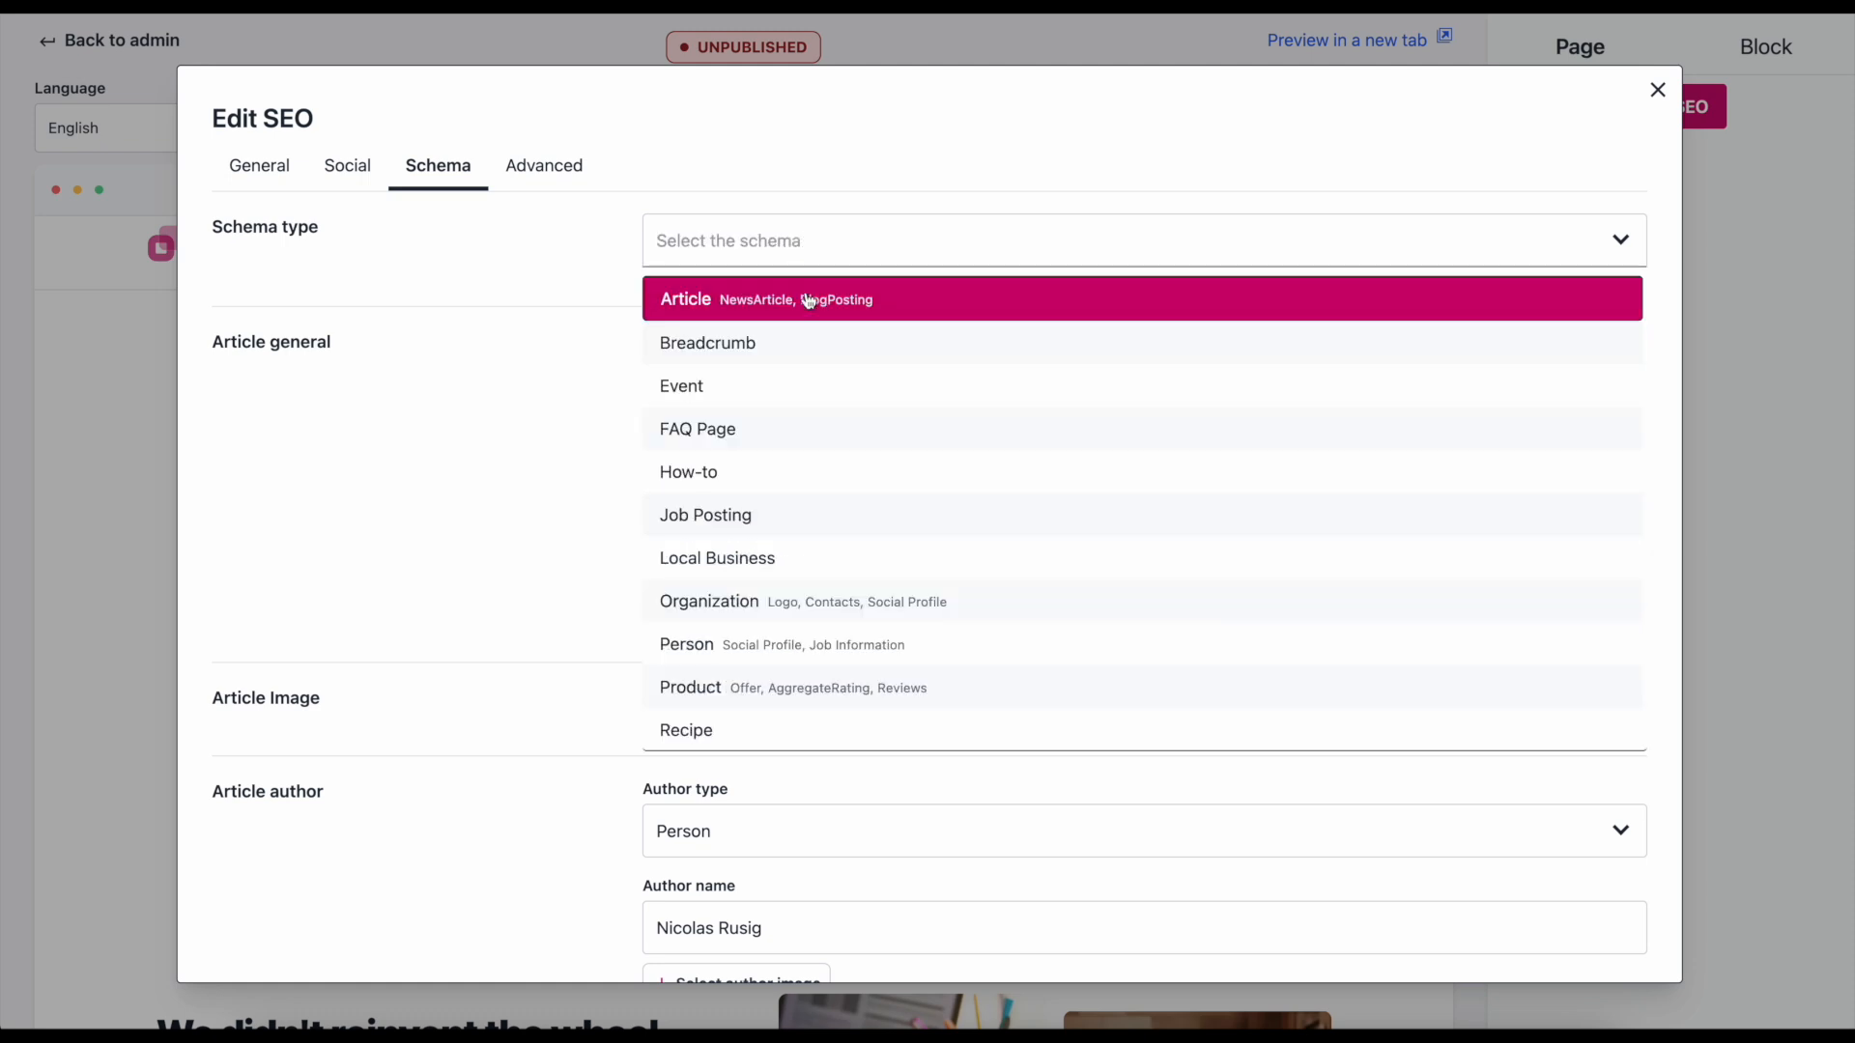
pyautogui.click(697, 429)
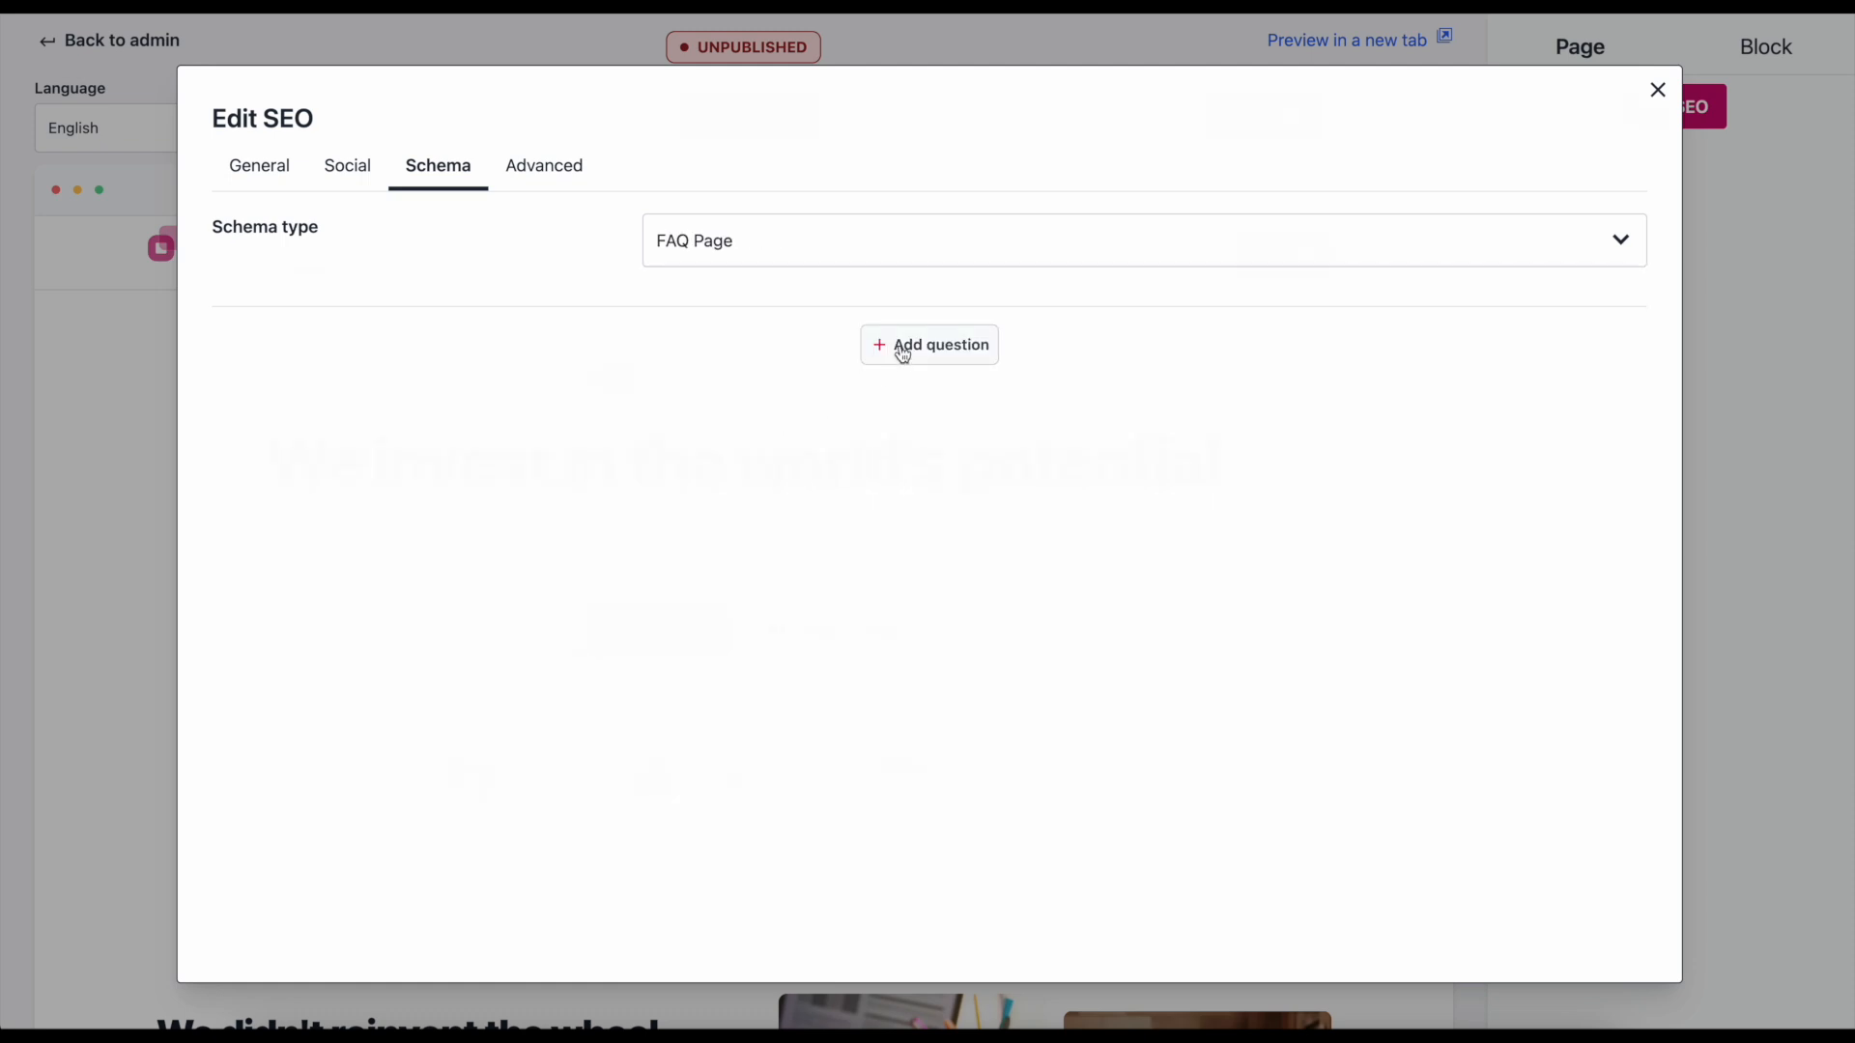
pyautogui.click(929, 344)
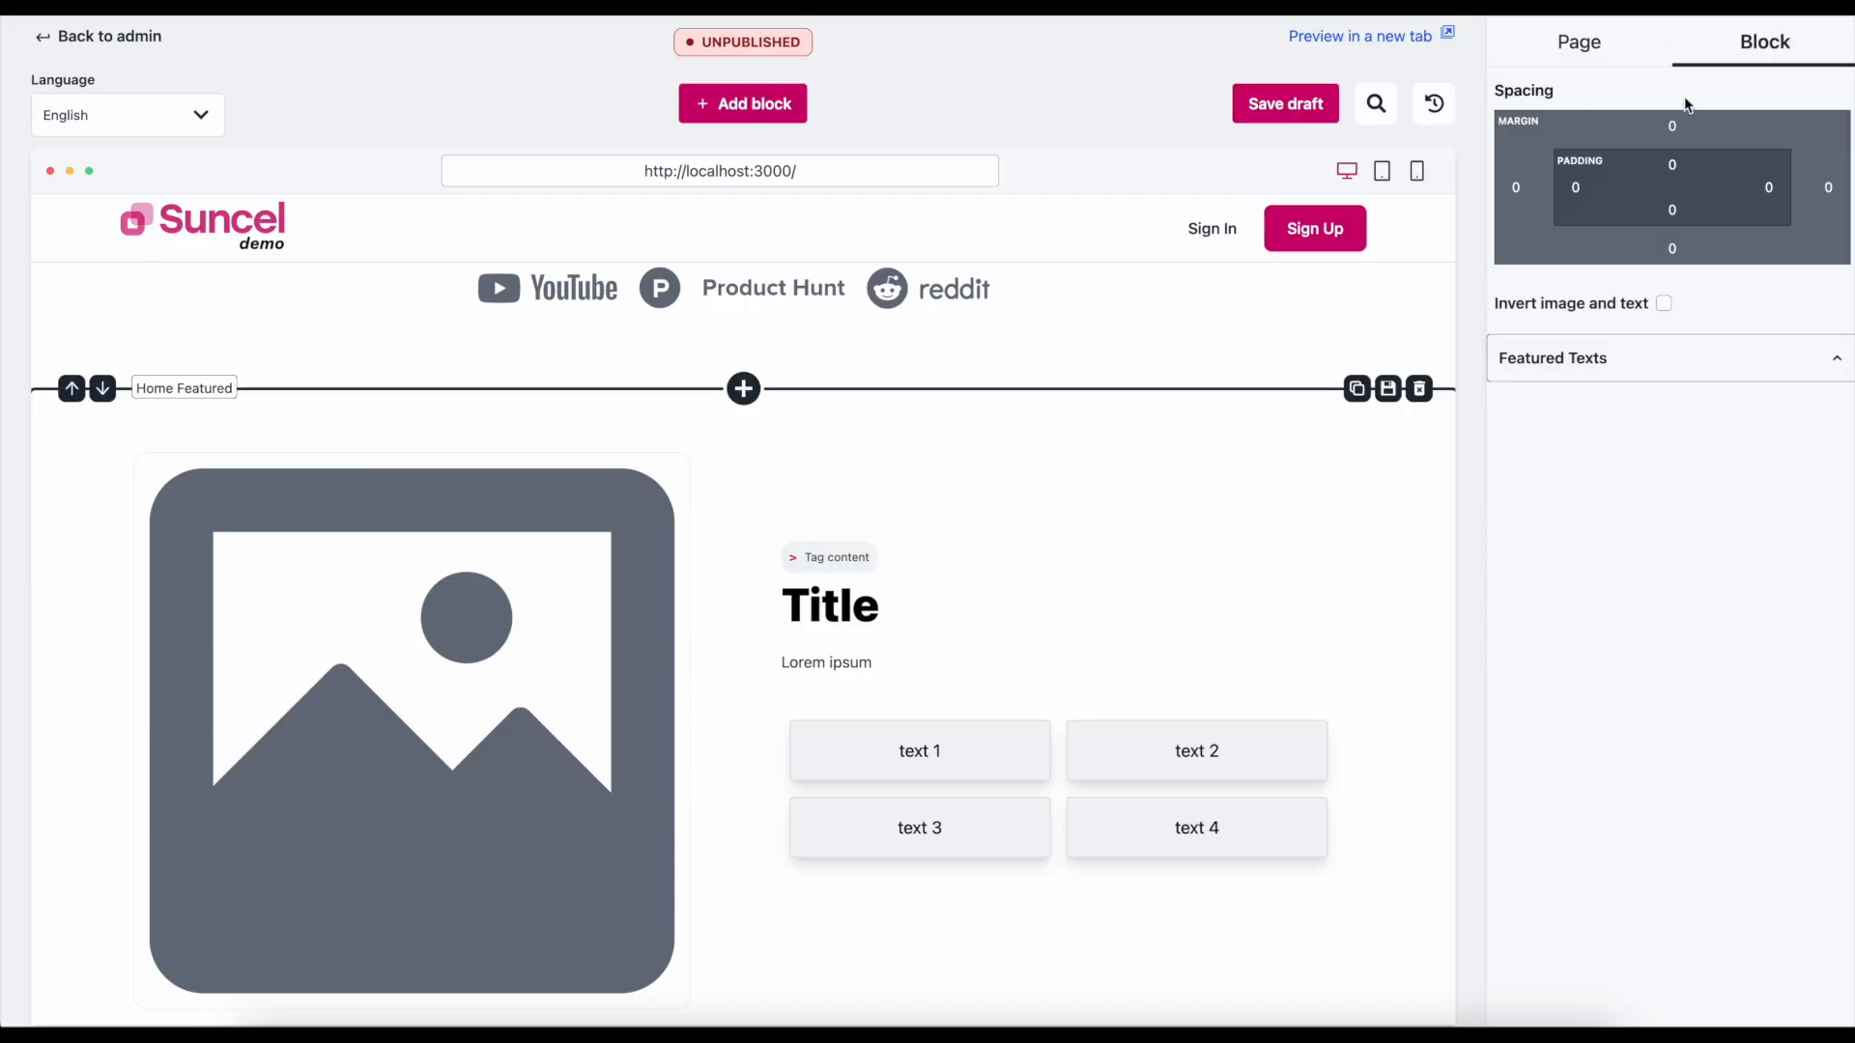
# Raise the Home Featured block's top margin to about 237px with the spacing slider.
pyautogui.click(1671, 126)
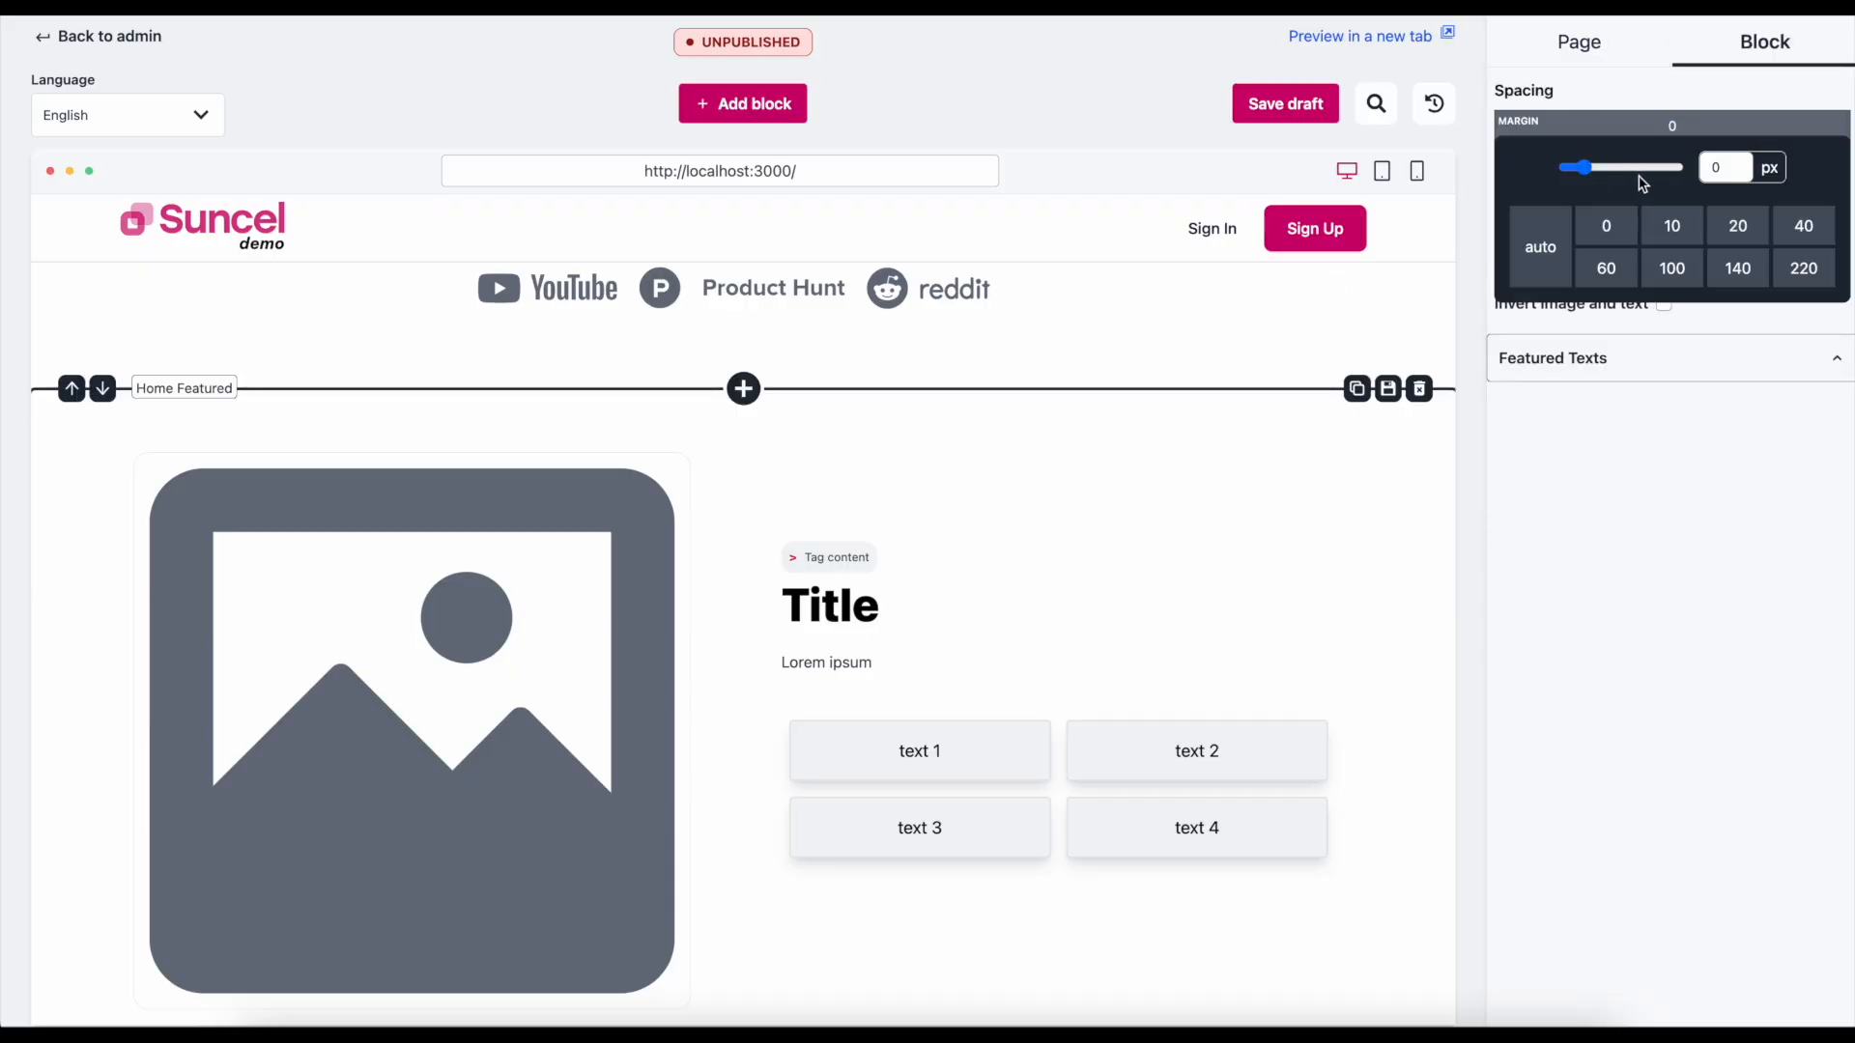
pyautogui.moveTo(1579, 166); pyautogui.dragTo(1656, 166)
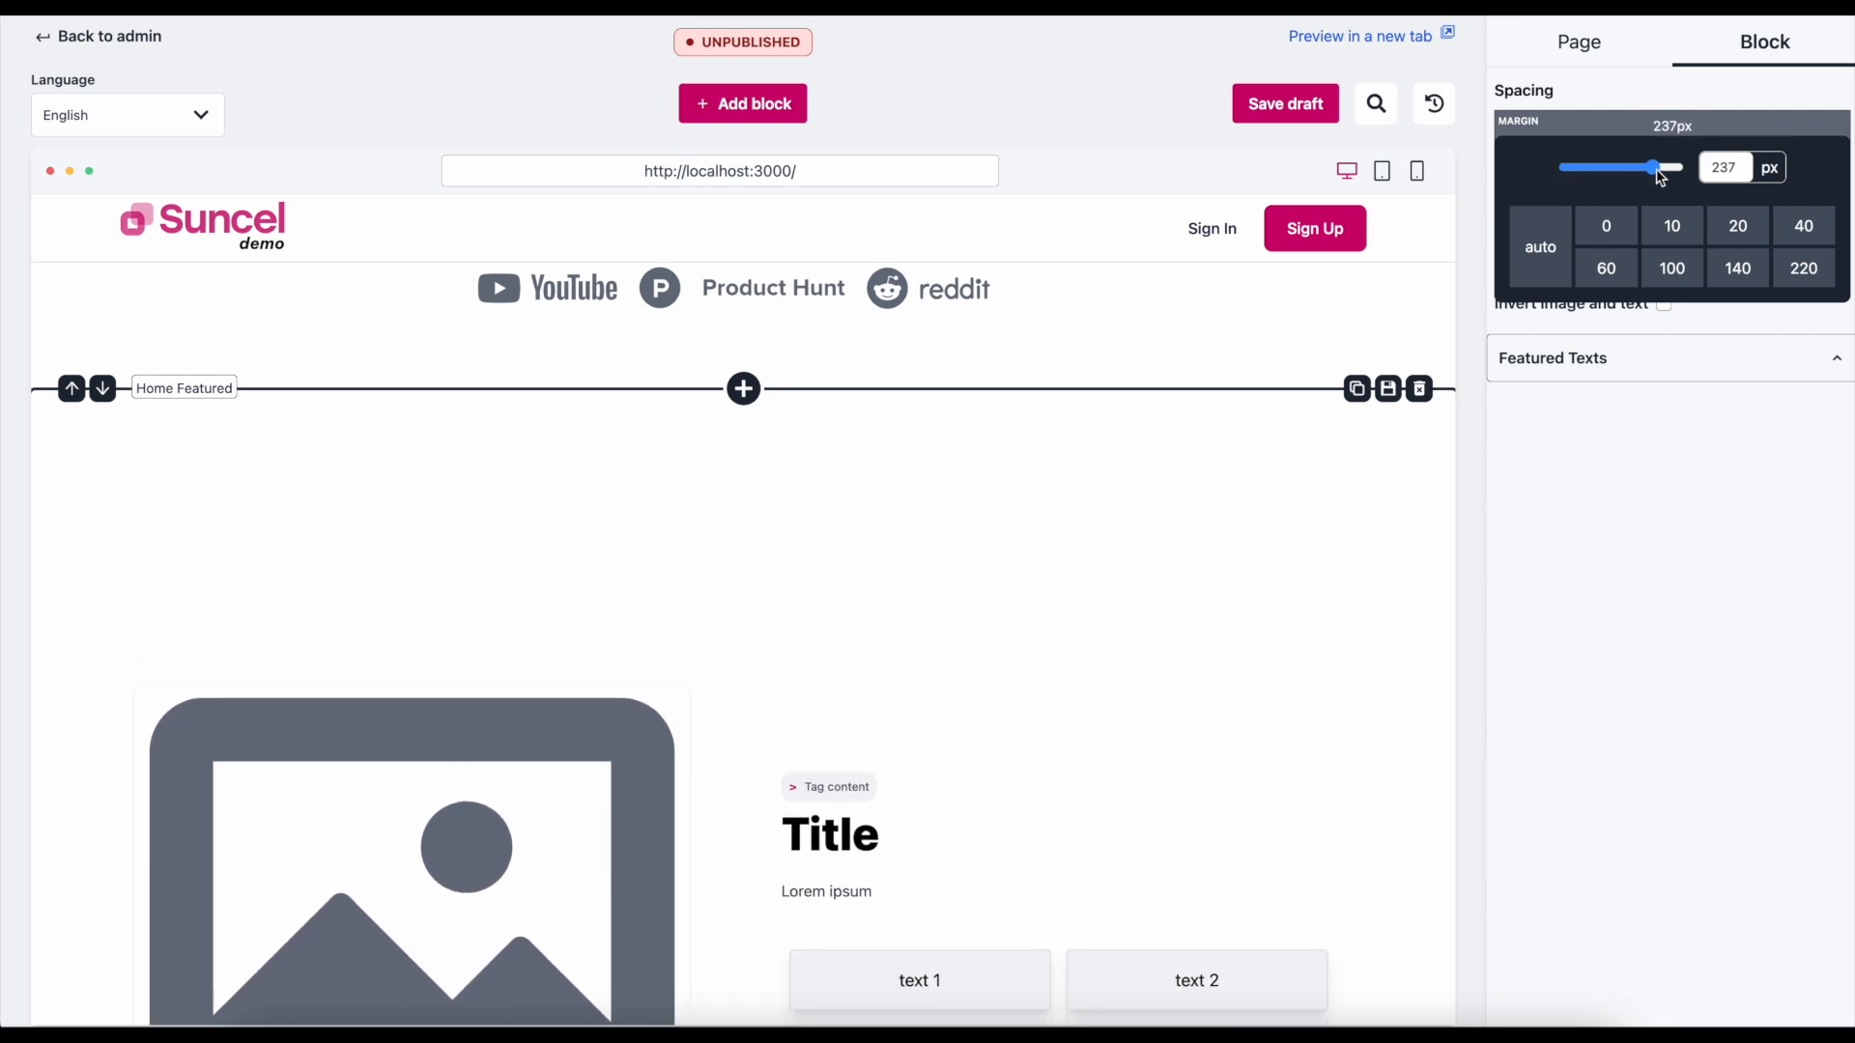
pyautogui.moveTo(1656, 166); pyautogui.dragTo(1565, 166)
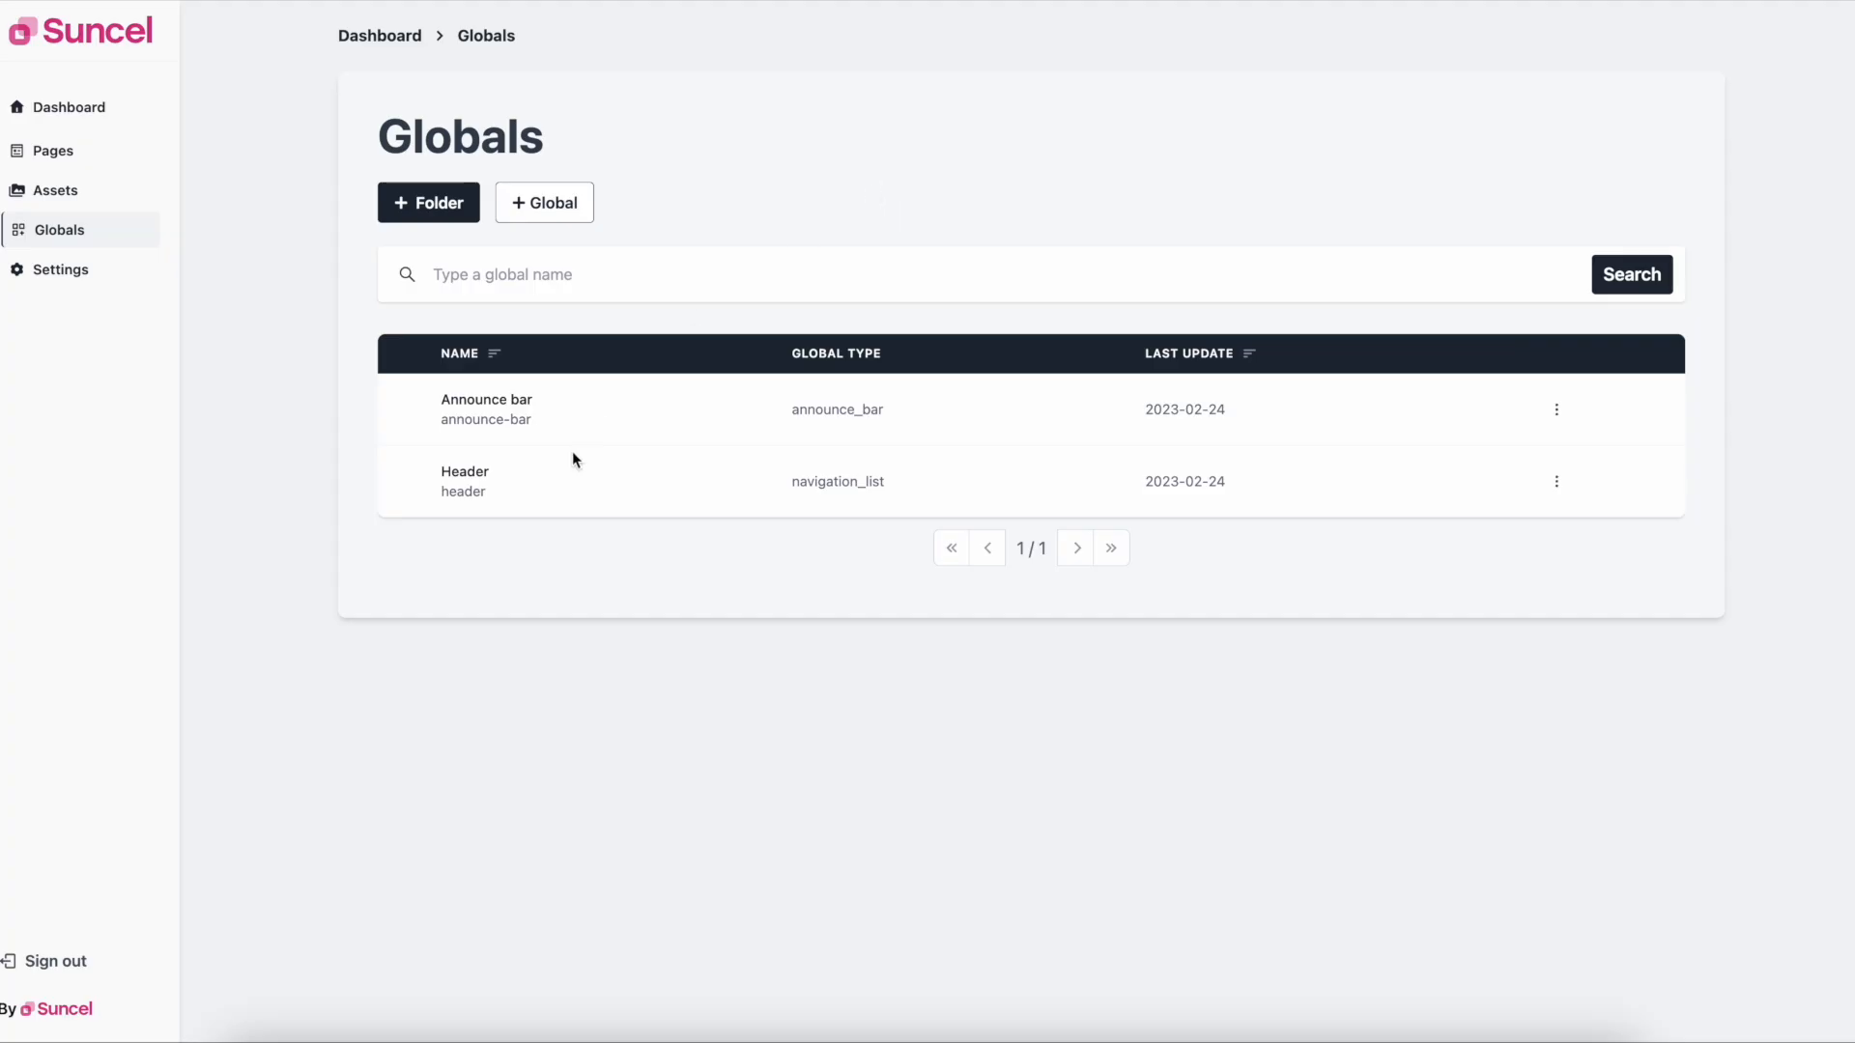
# Review the Header global, save it and enter 'My announ' in the Announce bar global.
pyautogui.click(465, 481)
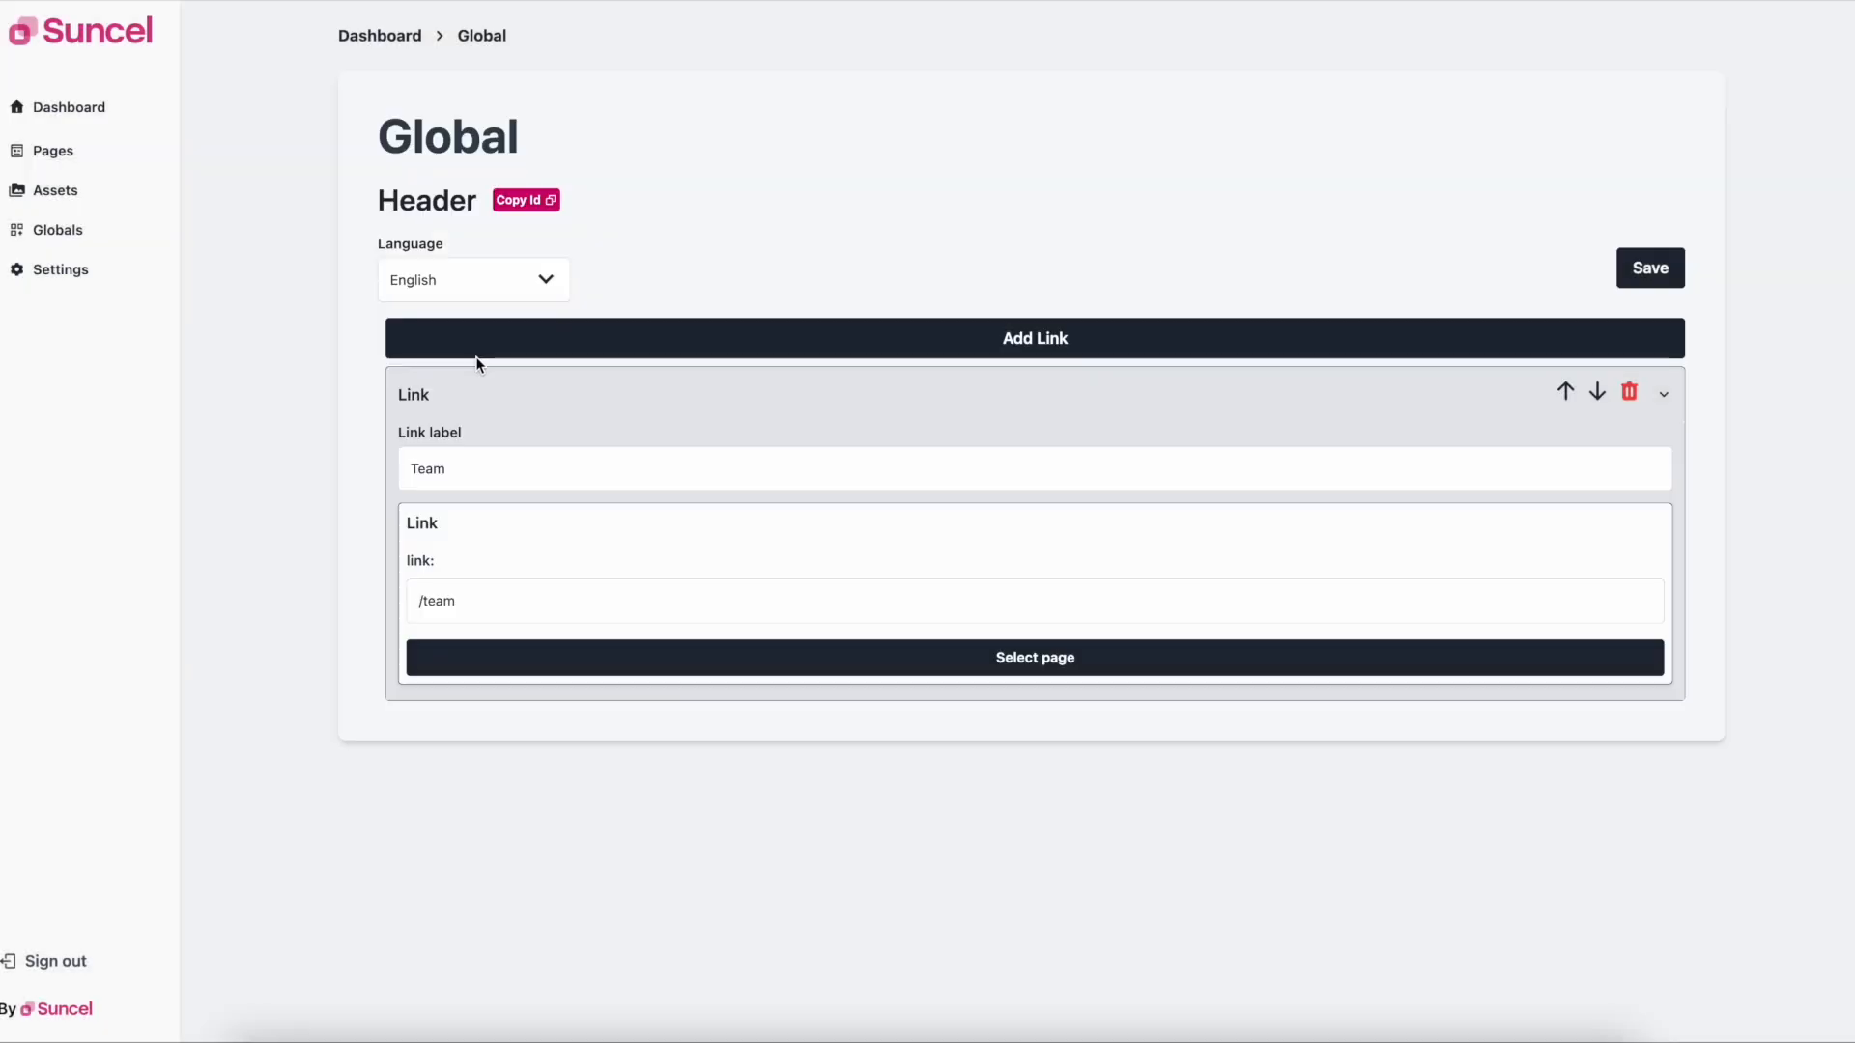
pyautogui.click(1648, 267)
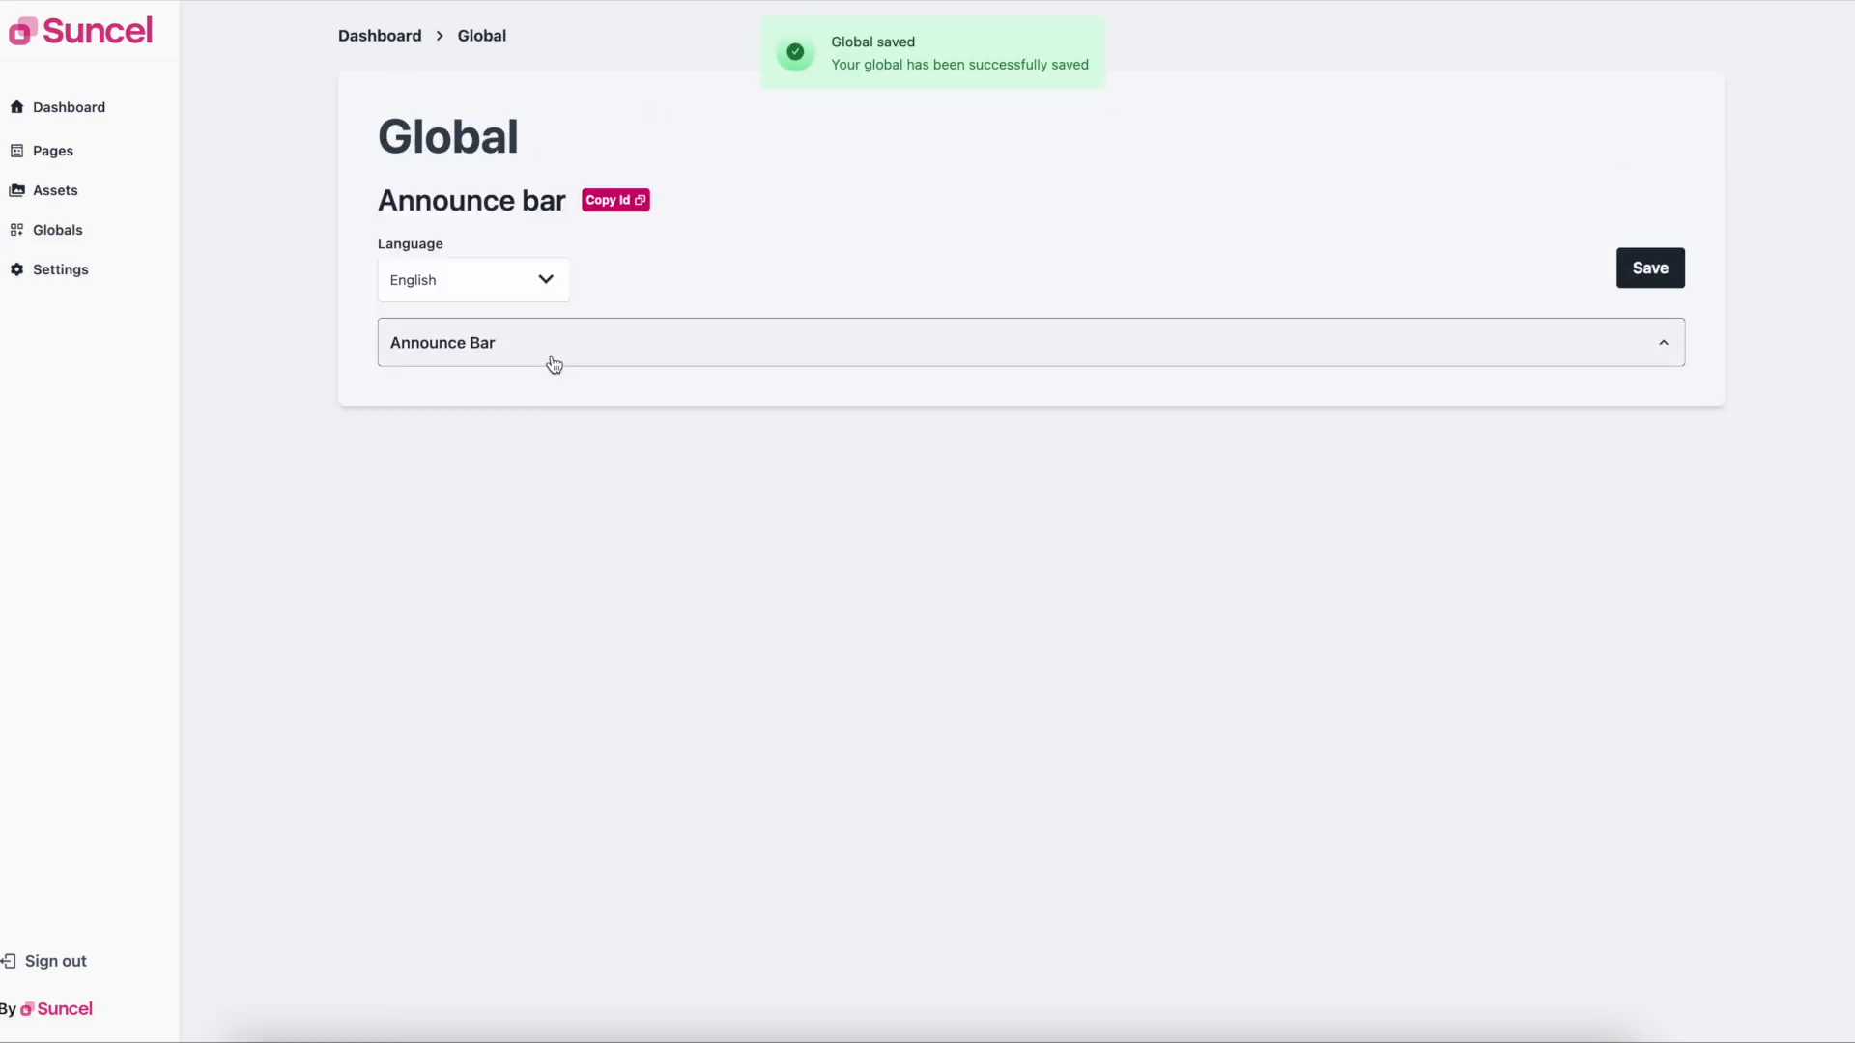
pyautogui.write('My announ')
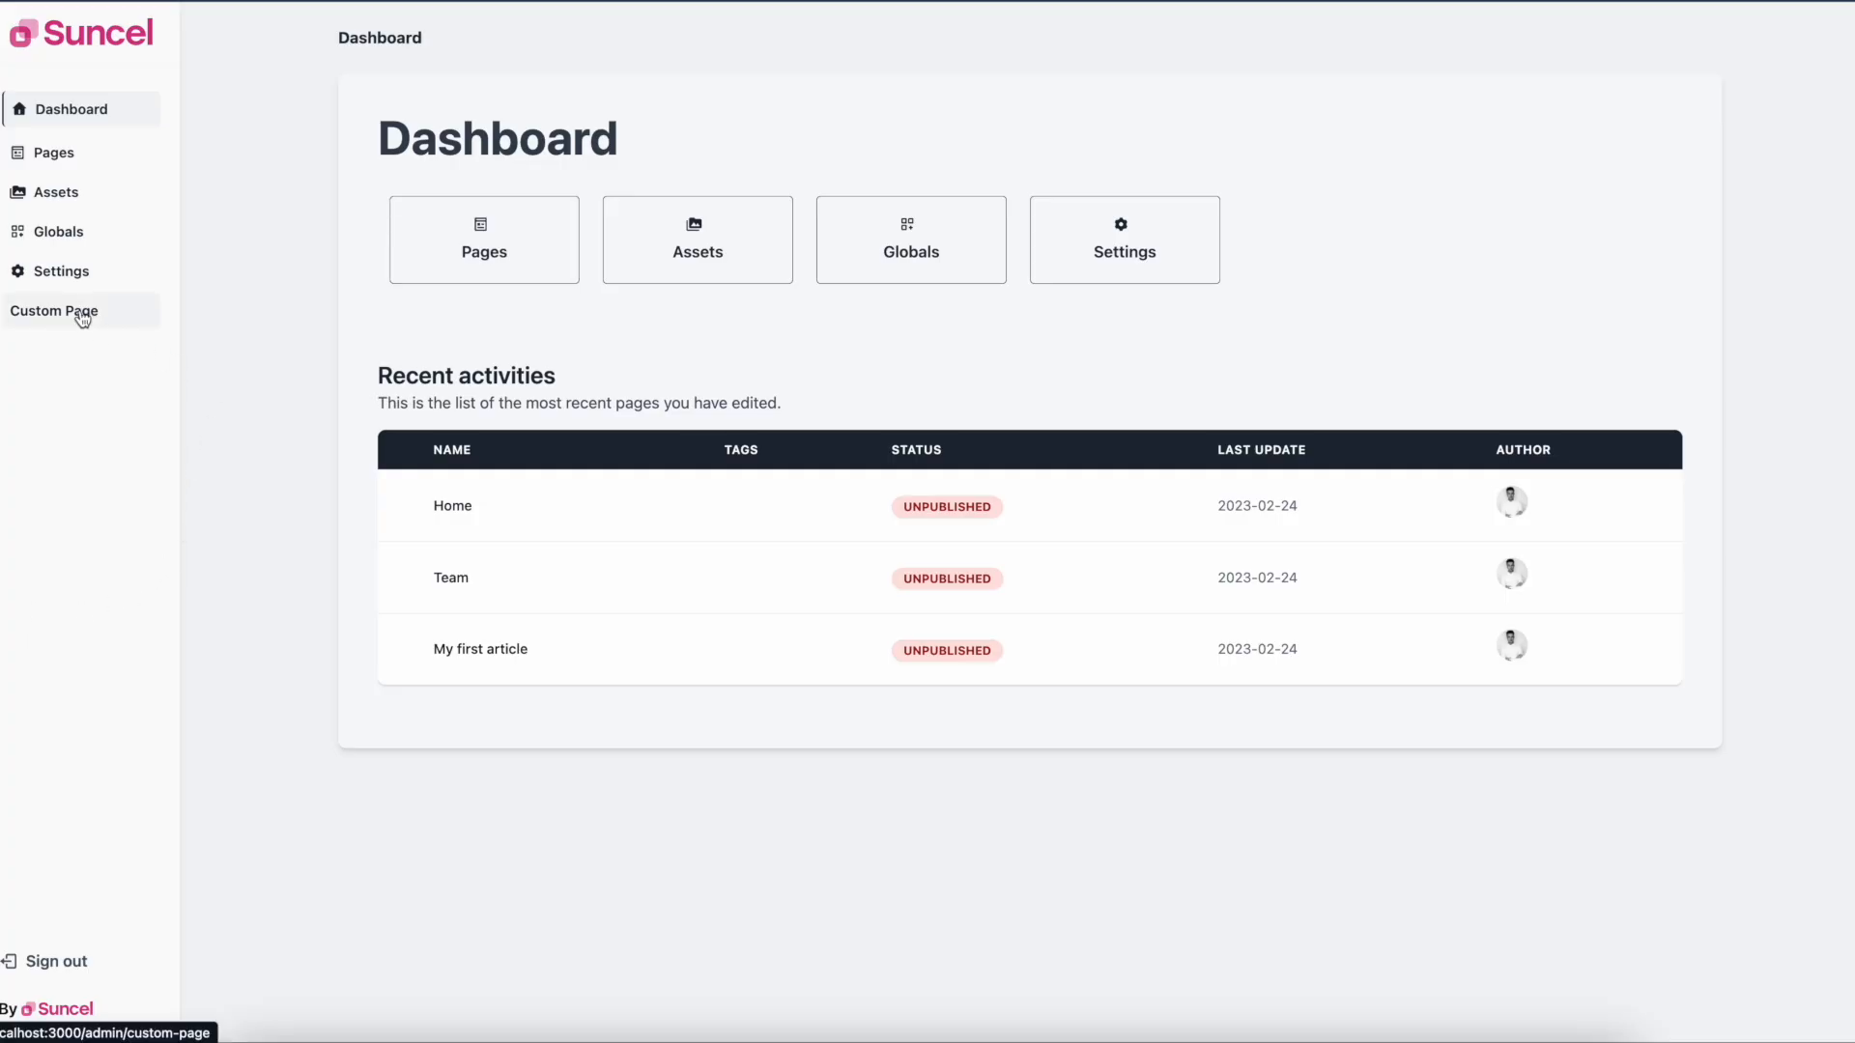
# Open the Custom Page showing Kristin's stats and today's tasks.
pyautogui.click(54, 309)
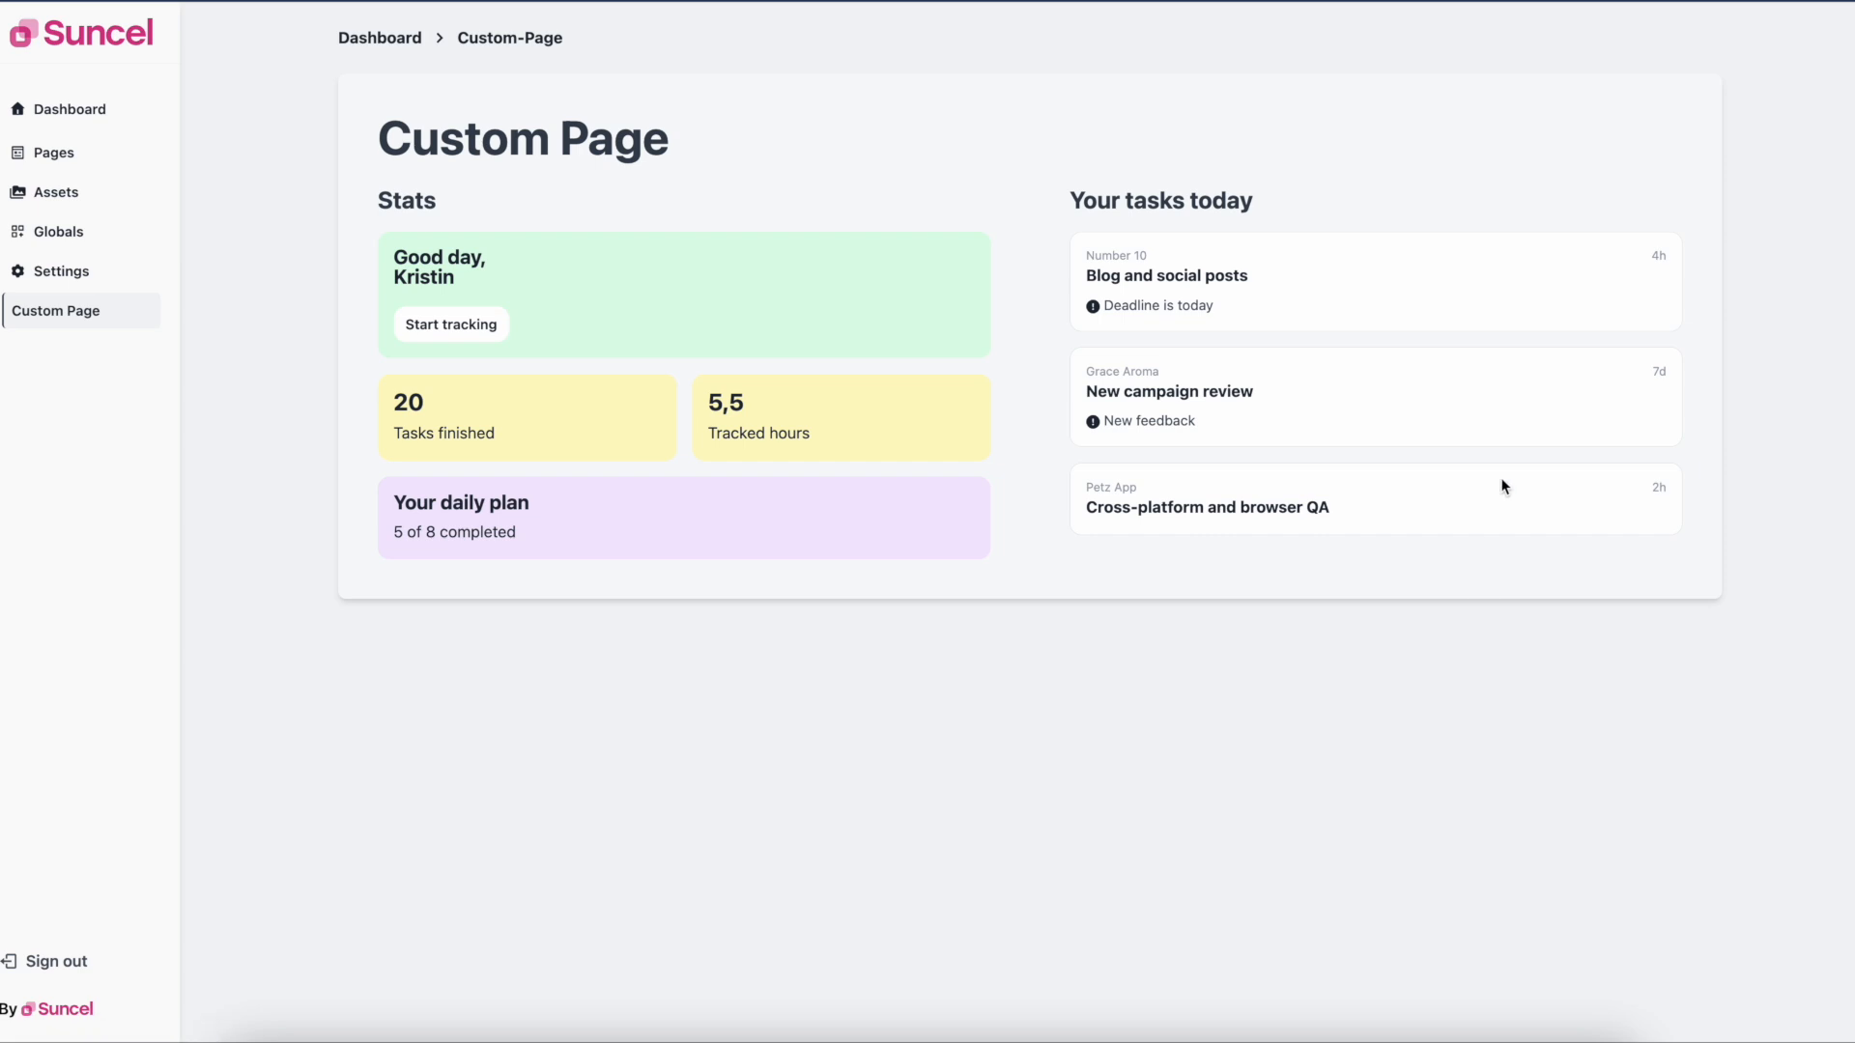
pyautogui.moveTo(1047, 46)
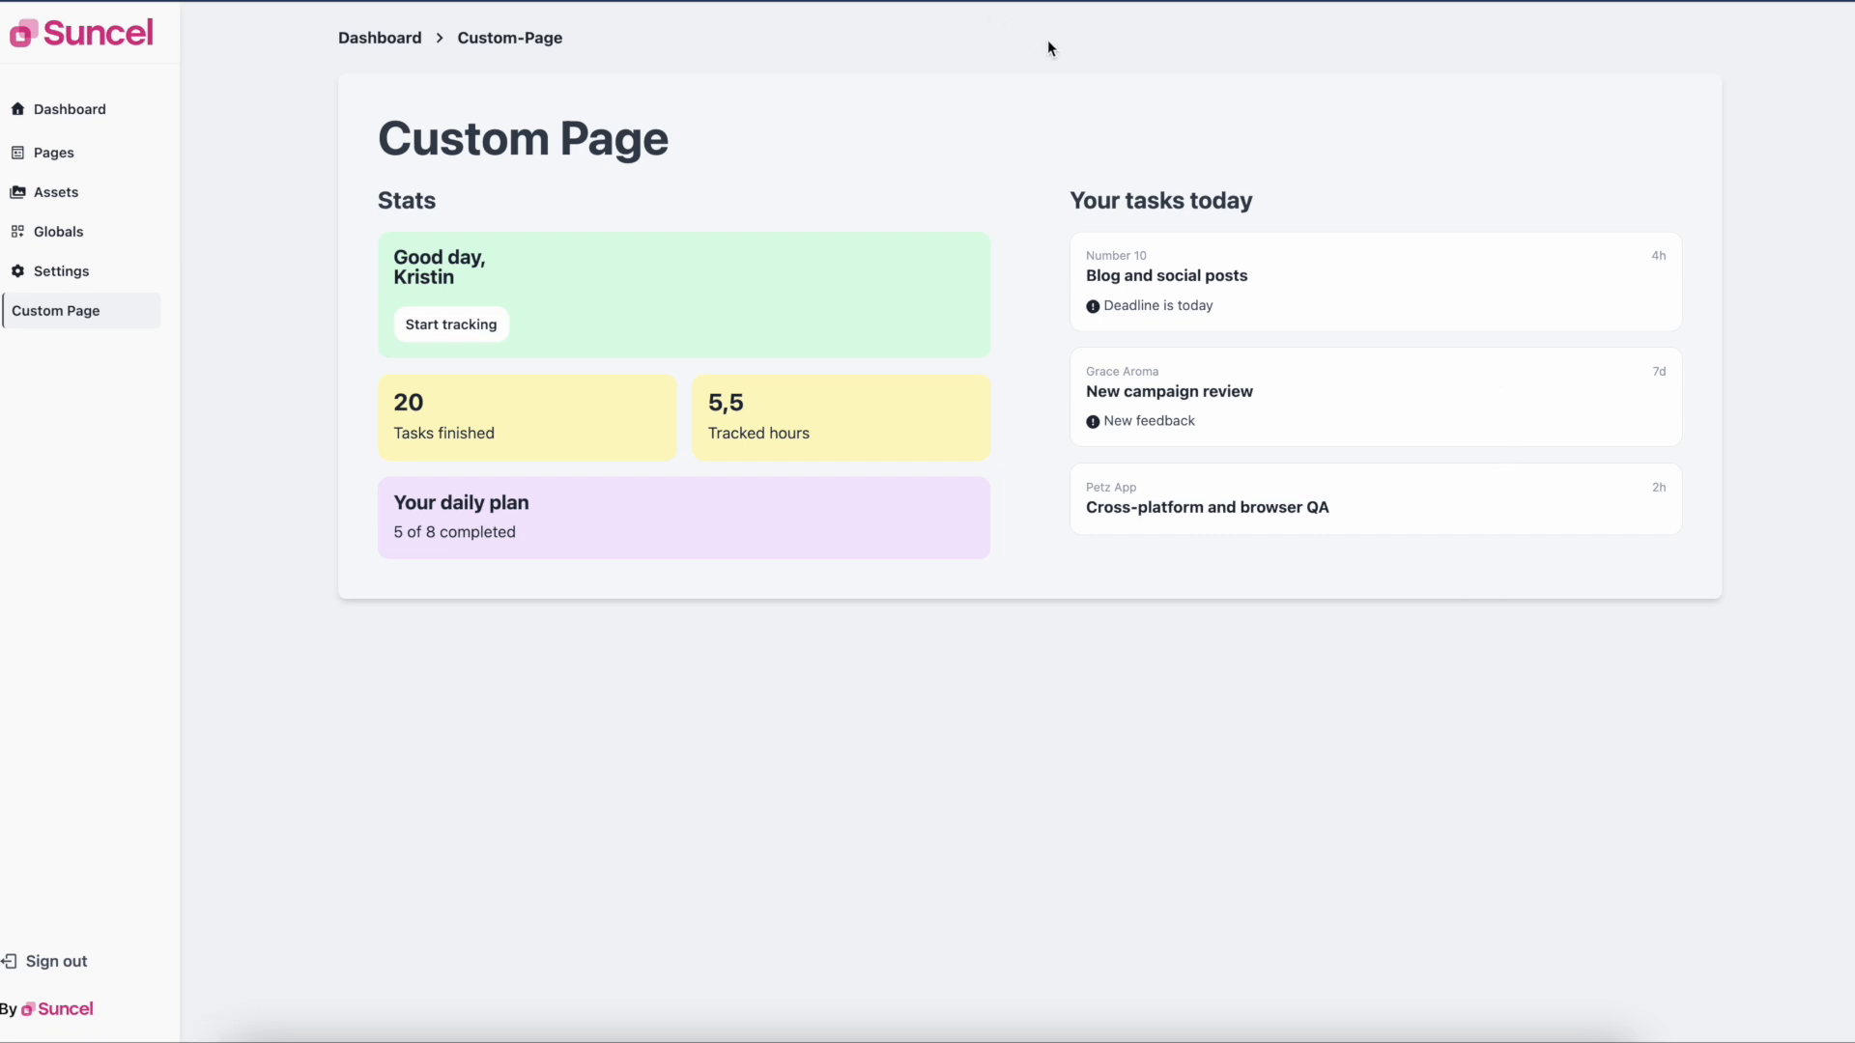